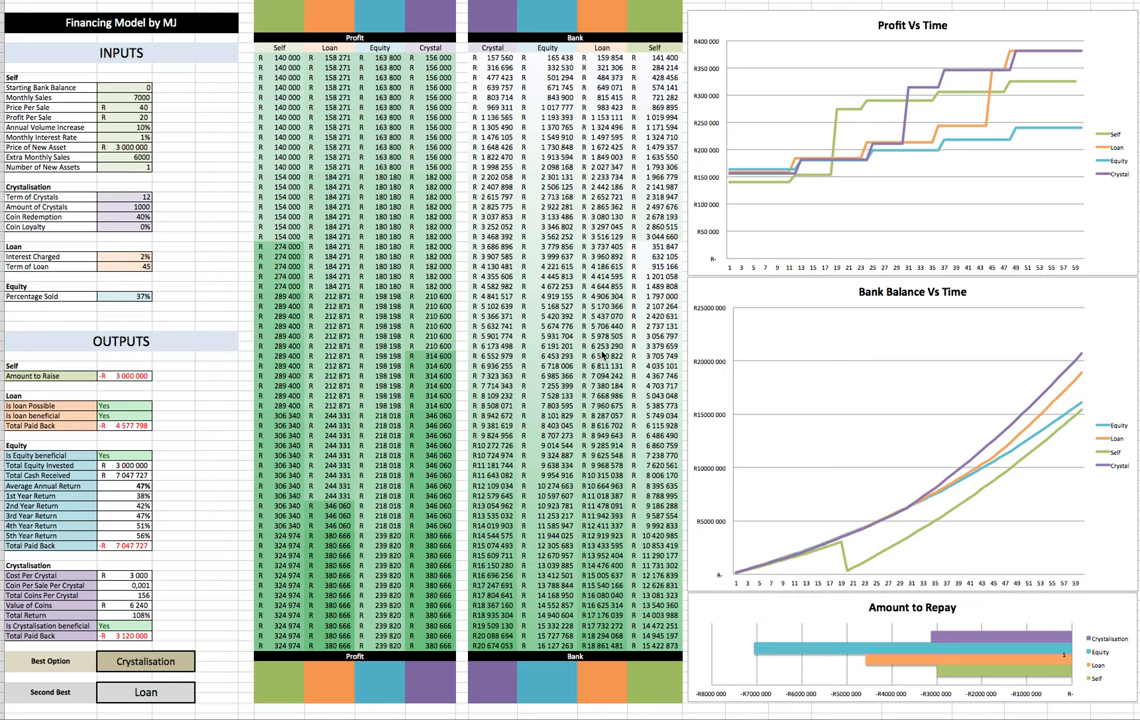
pyautogui.moveTo(308, 160)
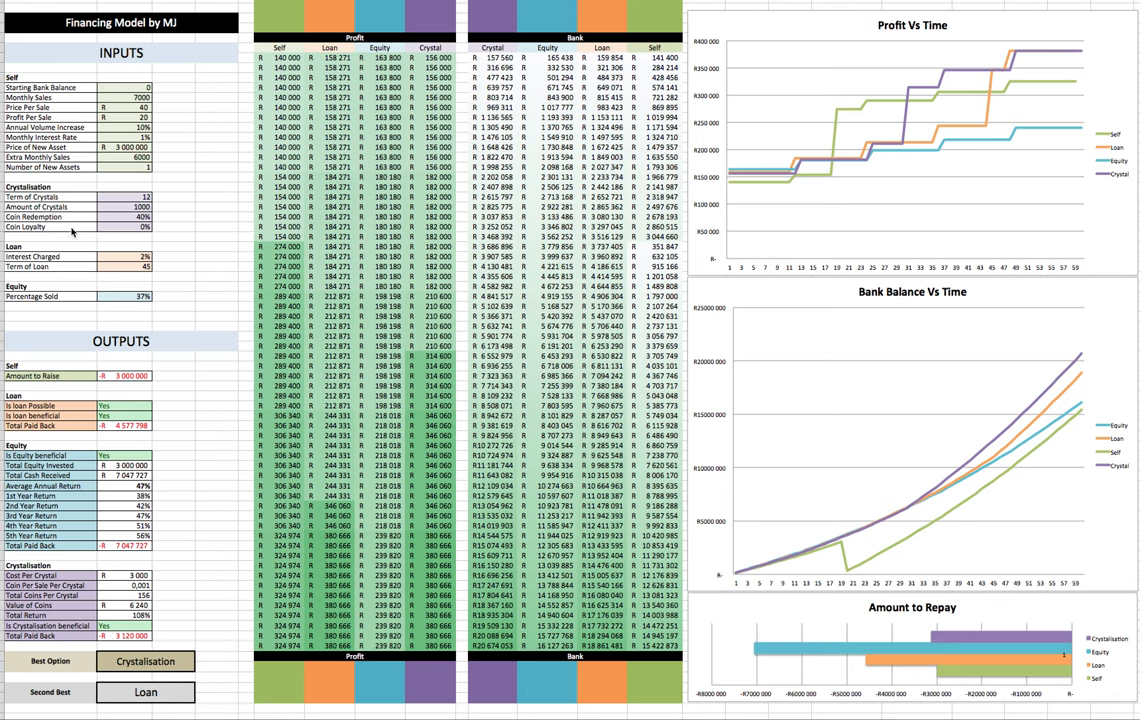
pyautogui.moveTo(184, 132)
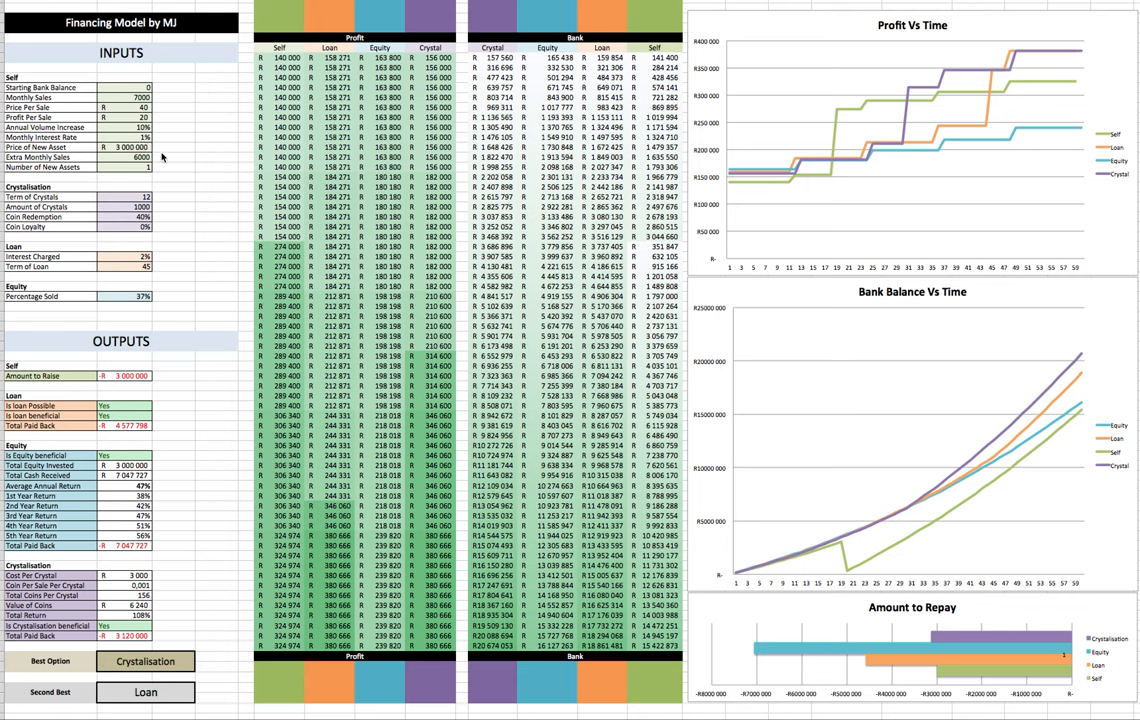
pyautogui.moveTo(280, 48)
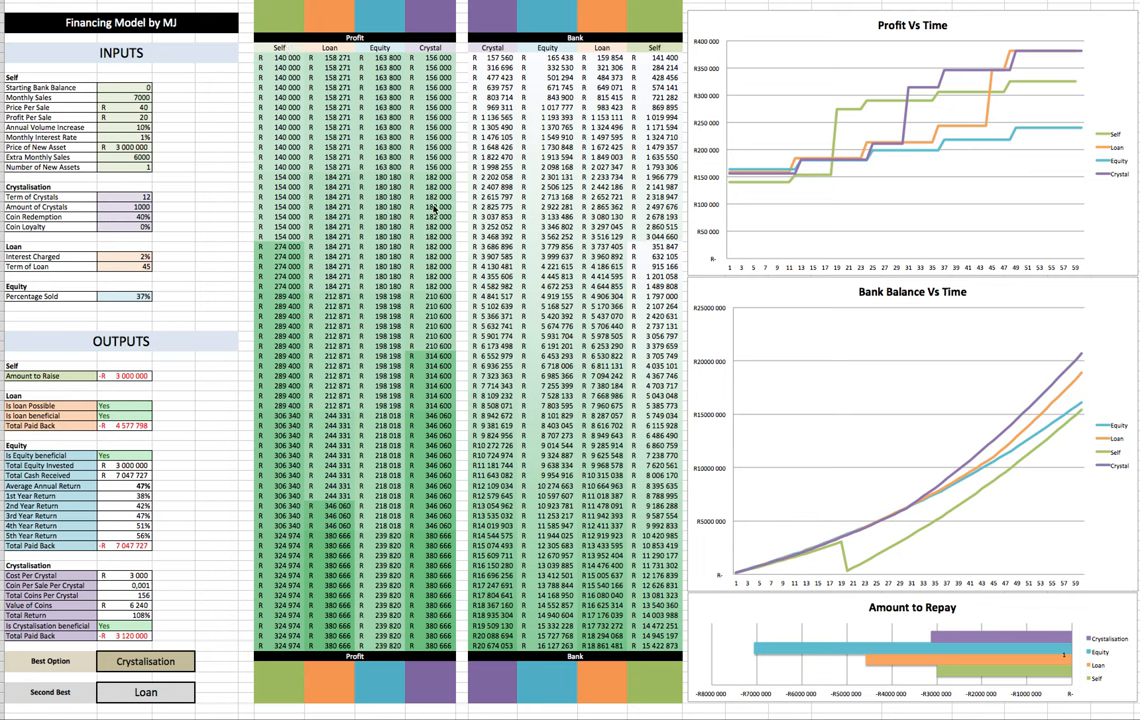
pyautogui.moveTo(662, 114)
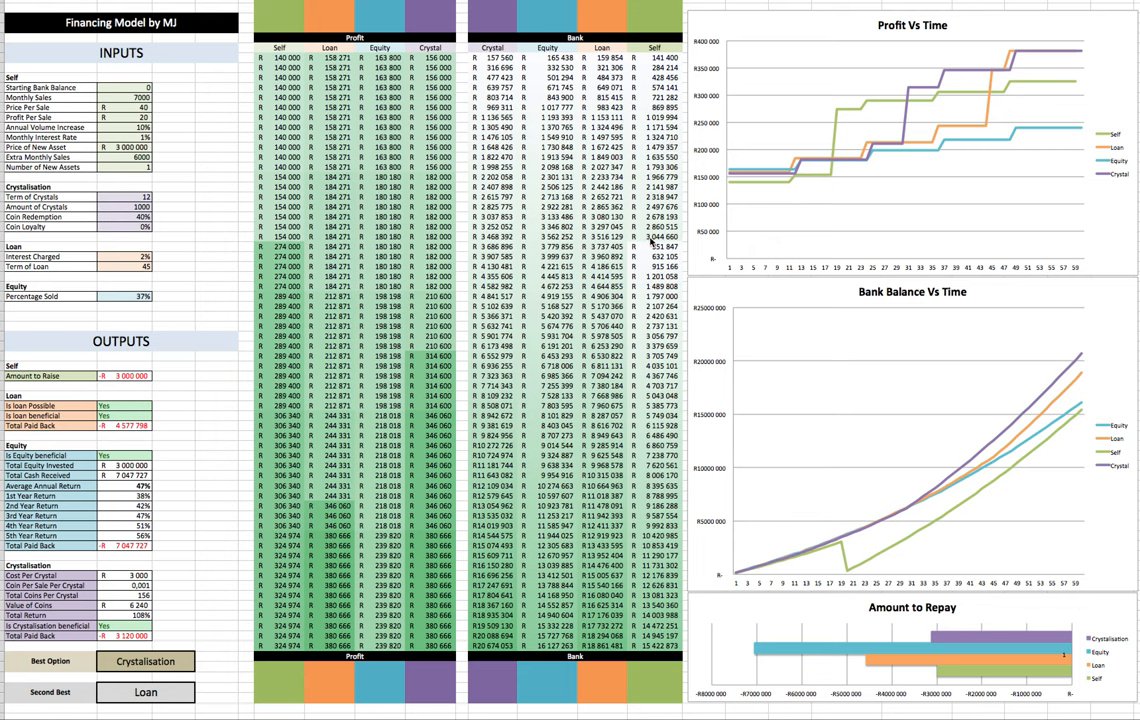
pyautogui.moveTo(672, 236)
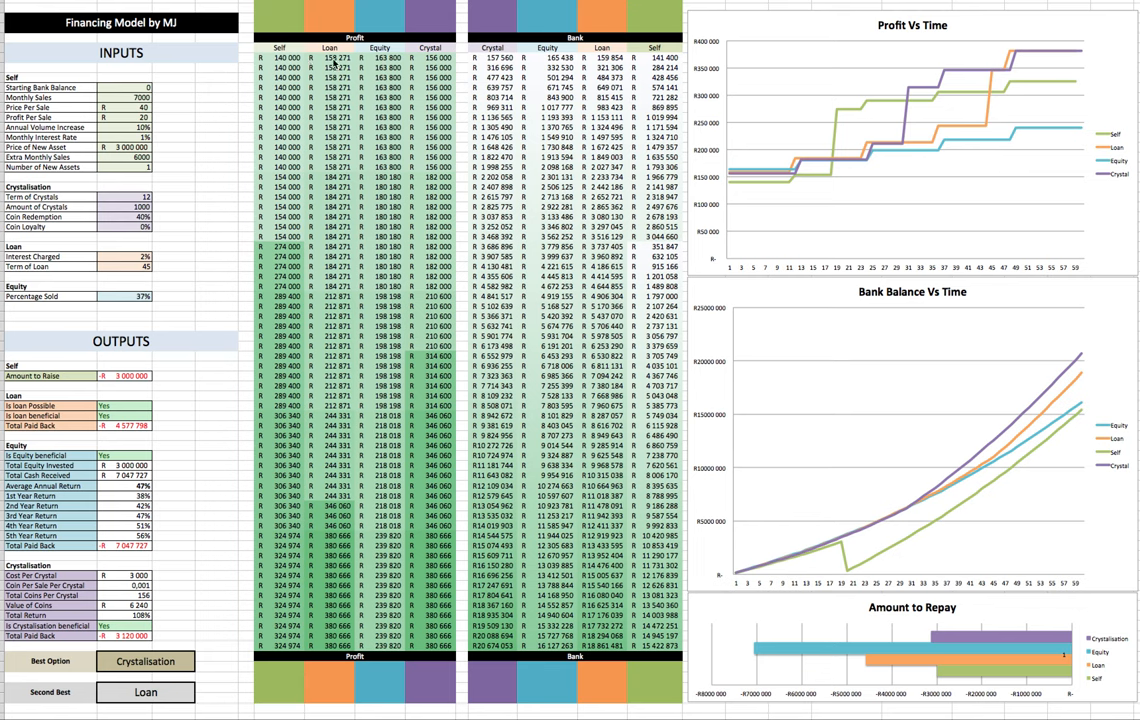
pyautogui.moveTo(344, 62)
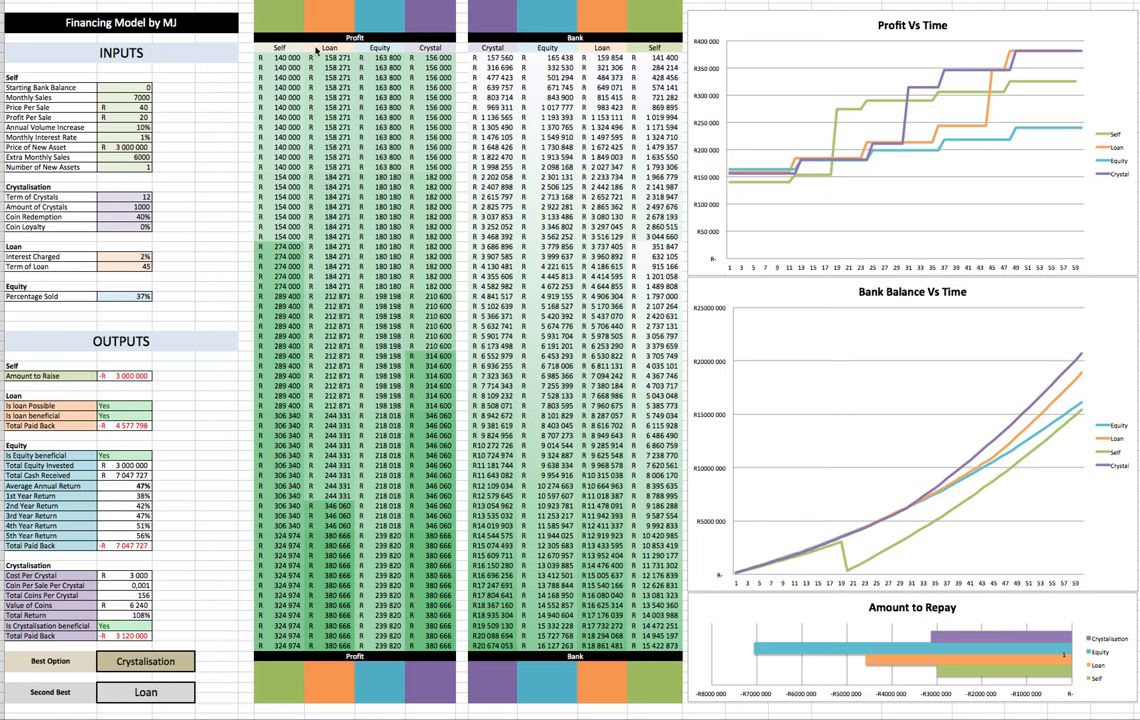
pyautogui.moveTo(336, 40)
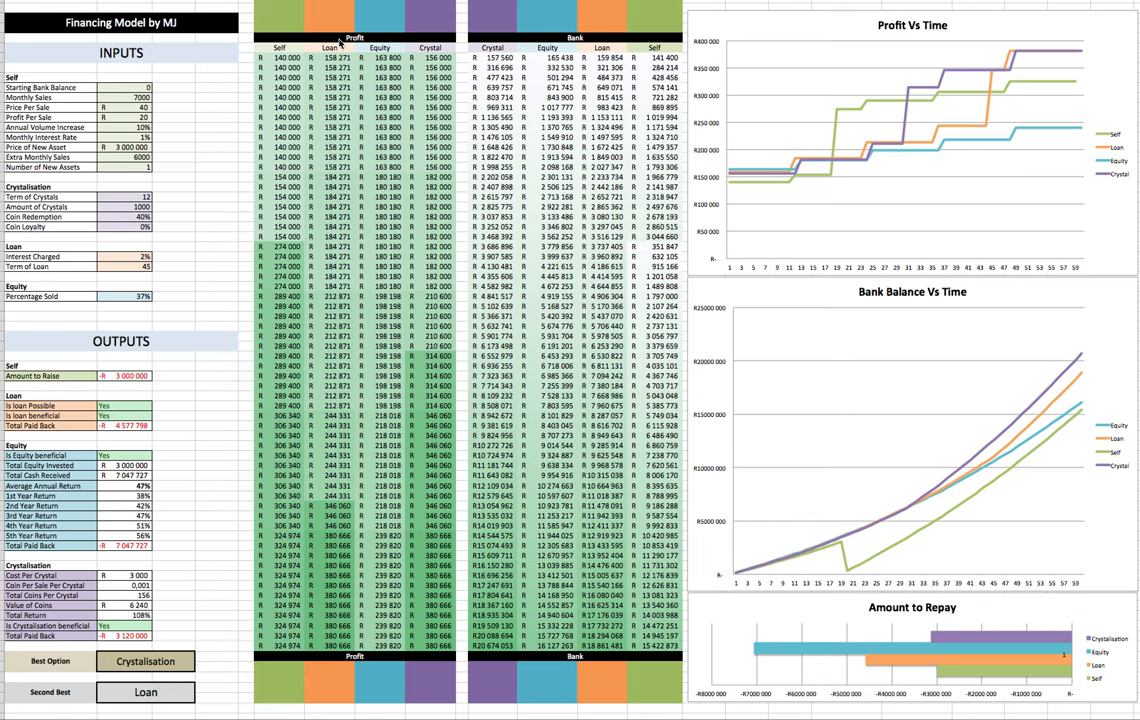
pyautogui.moveTo(348, 32)
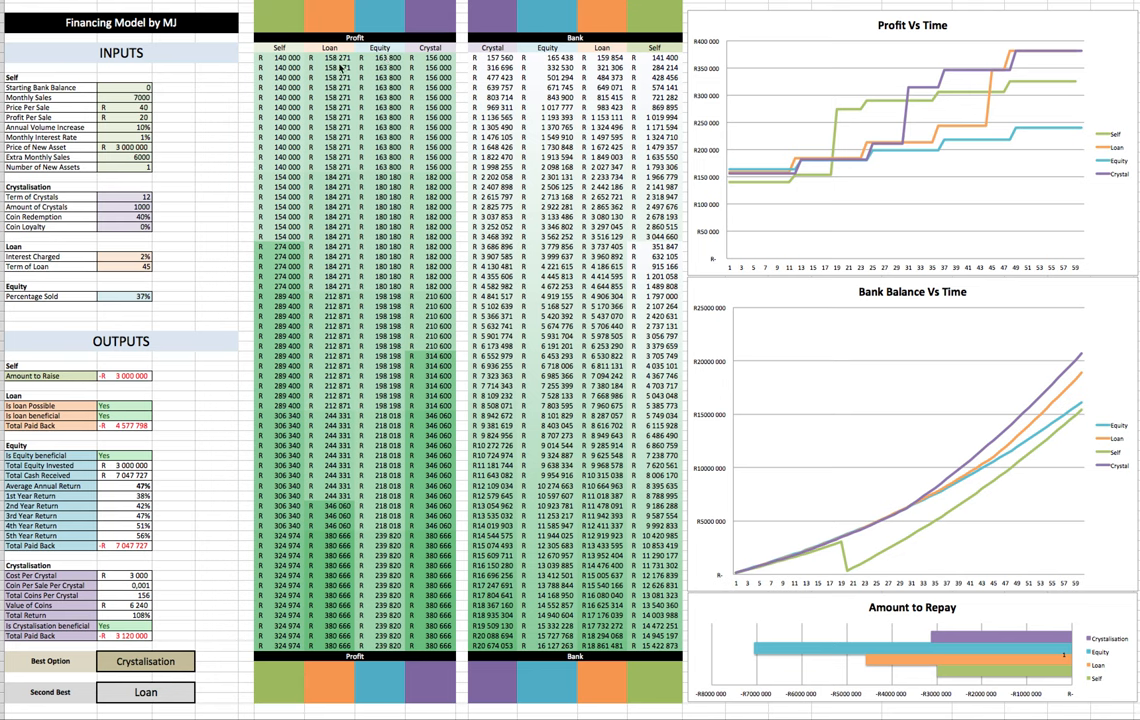
pyautogui.moveTo(352, 68)
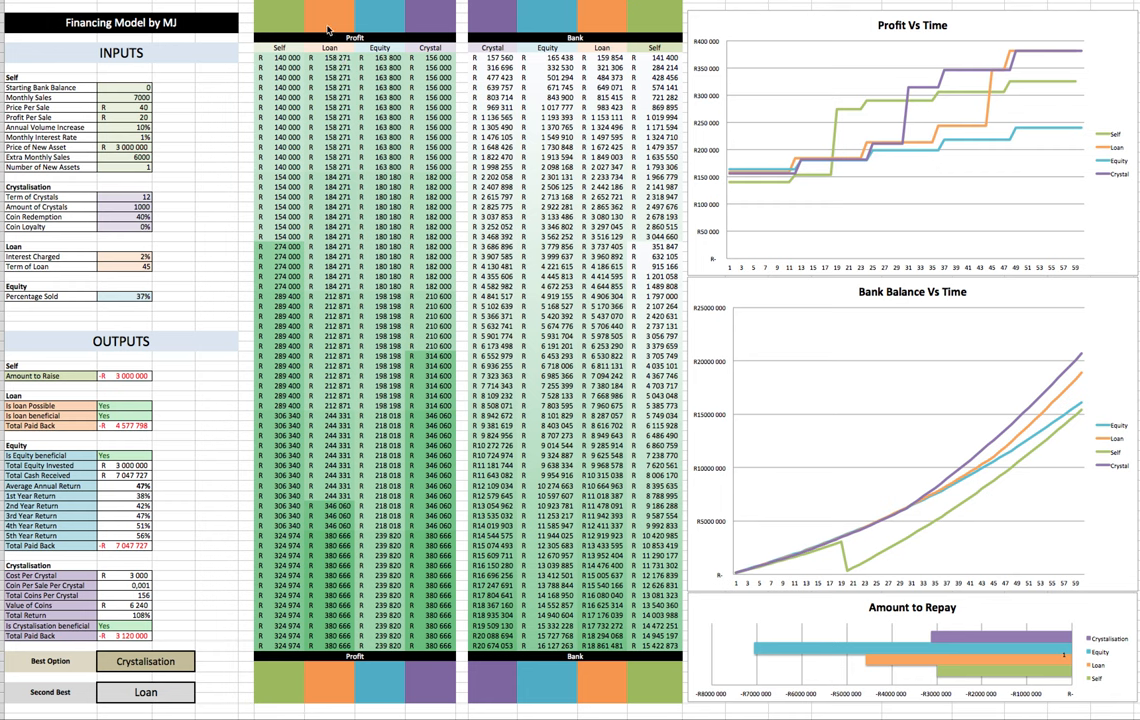
pyautogui.moveTo(118, 268)
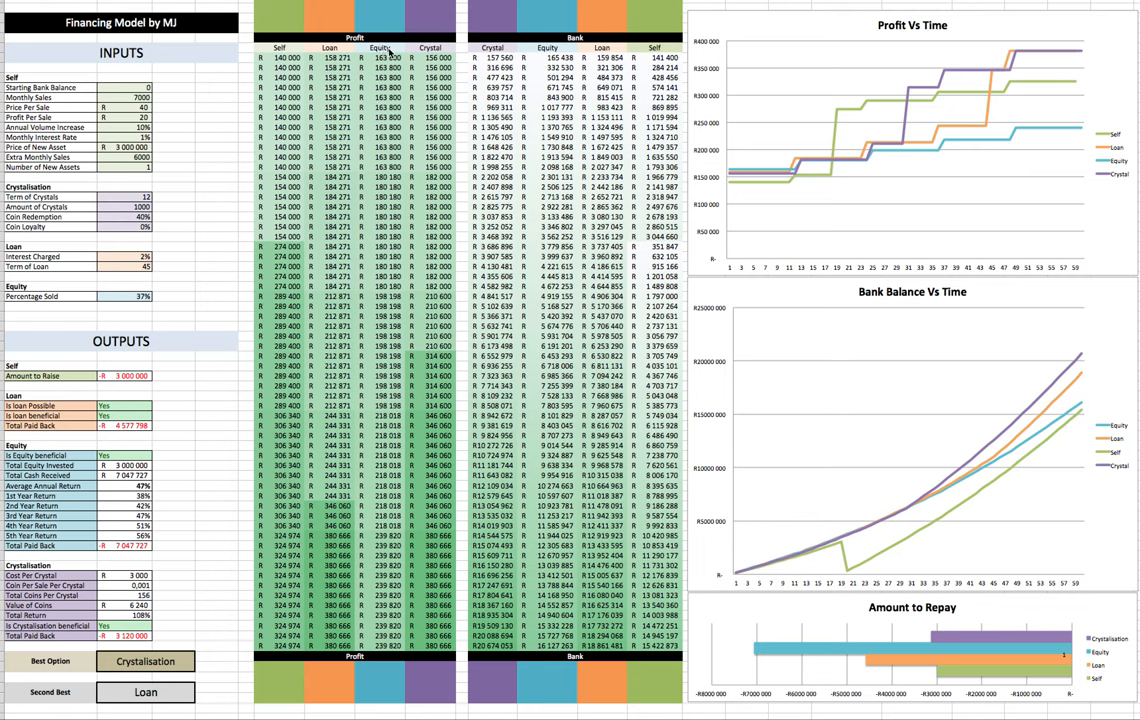
pyautogui.moveTo(400, 48)
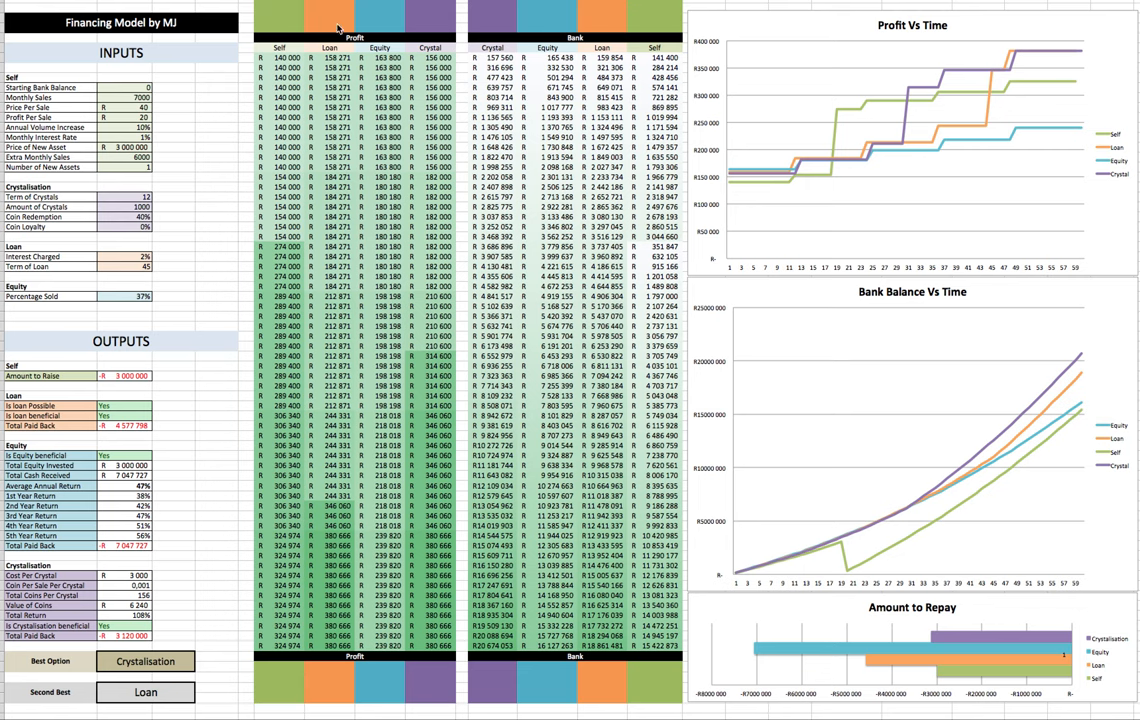
pyautogui.moveTo(244, 48)
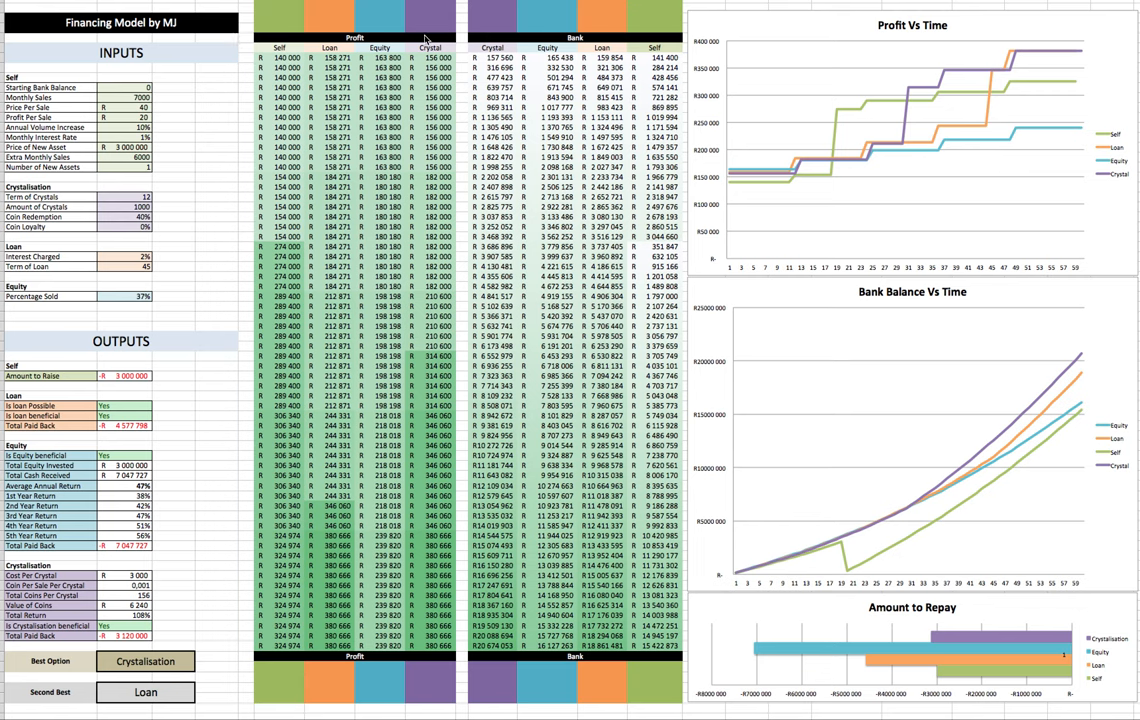
pyautogui.moveTo(452, 52)
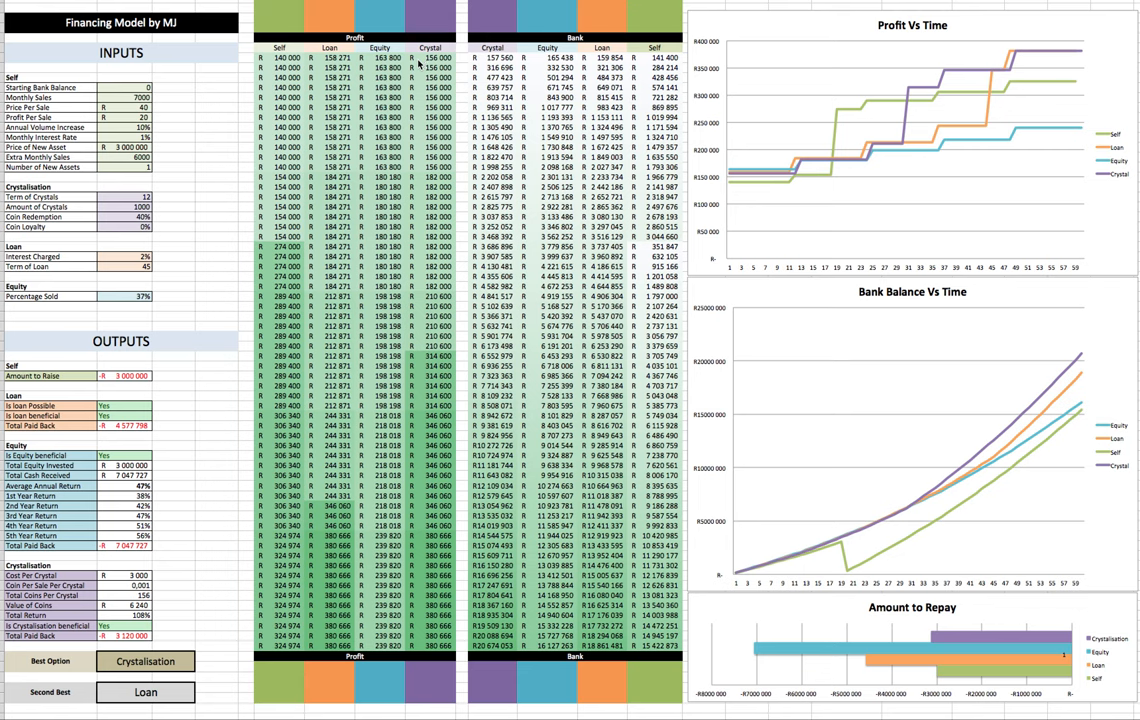
pyautogui.moveTo(516, 42)
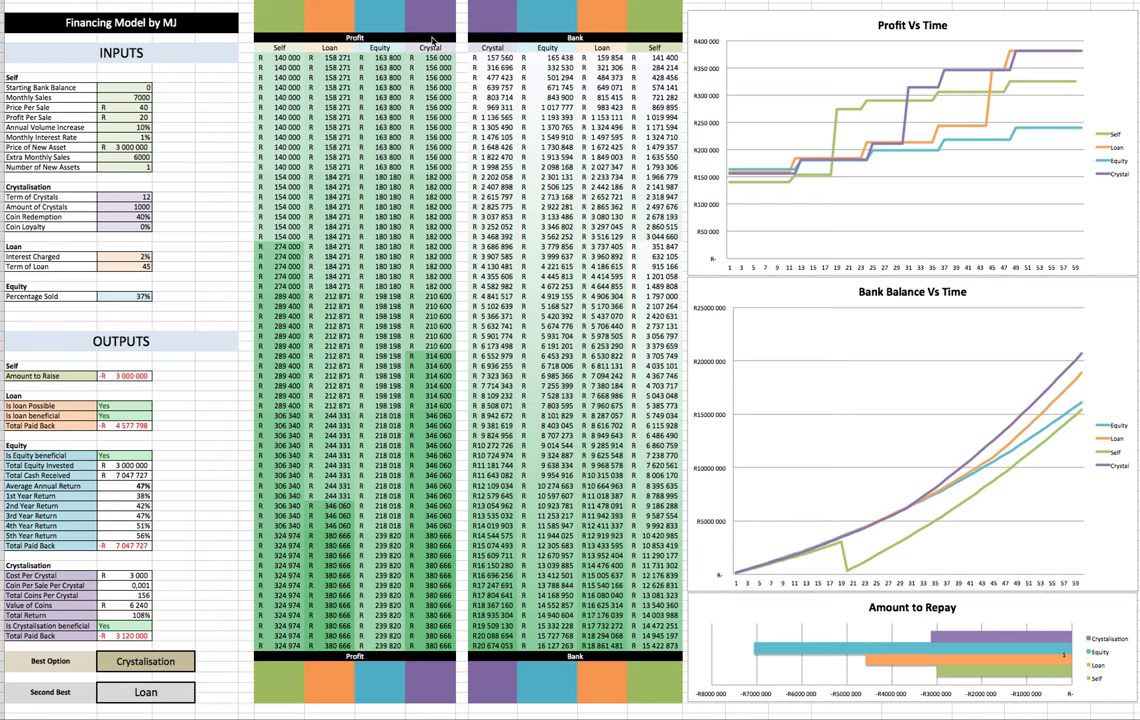
pyautogui.moveTo(444, 20)
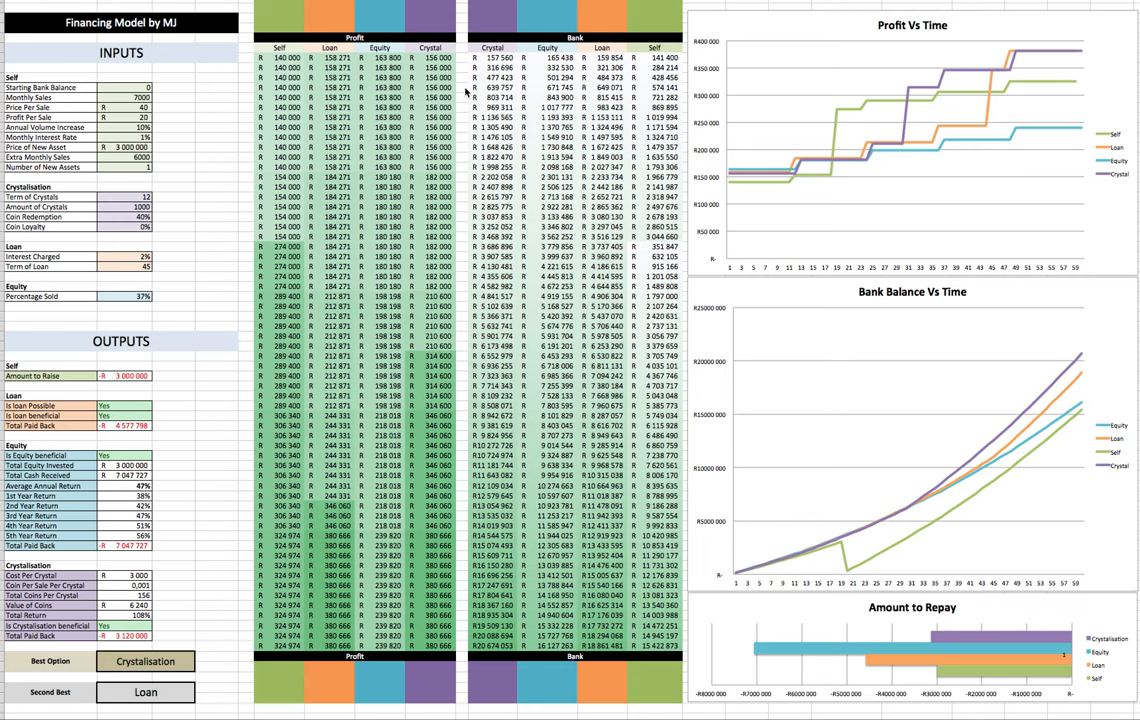
pyautogui.moveTo(432, 46)
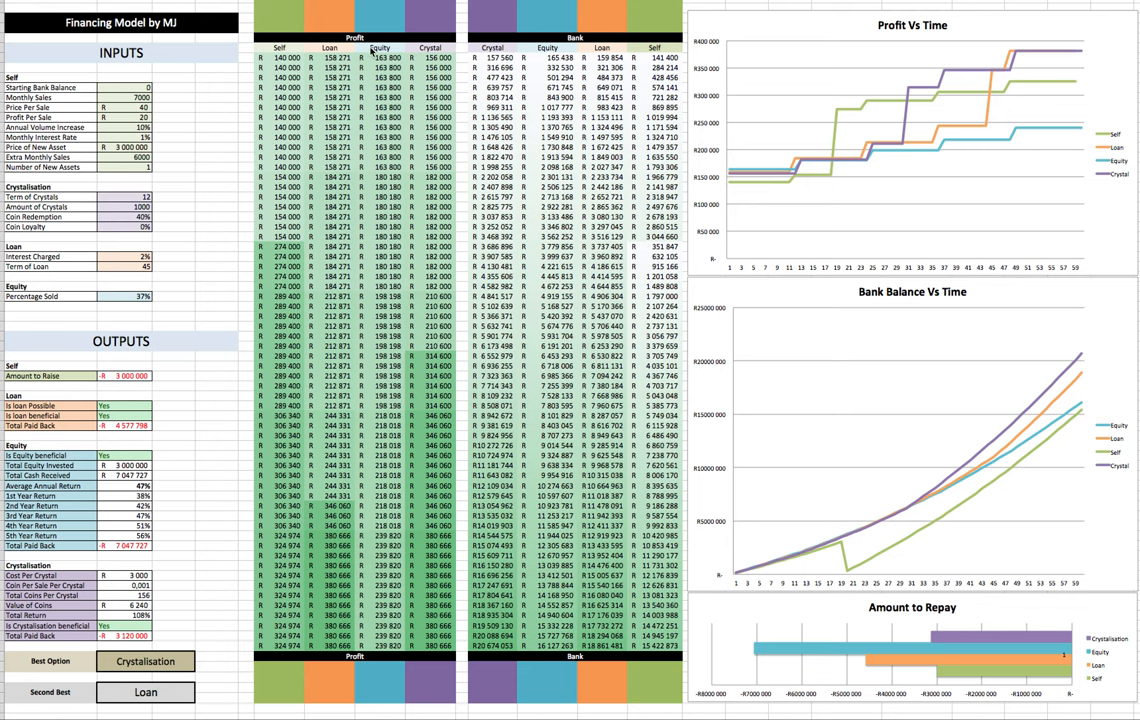
pyautogui.moveTo(368, 38)
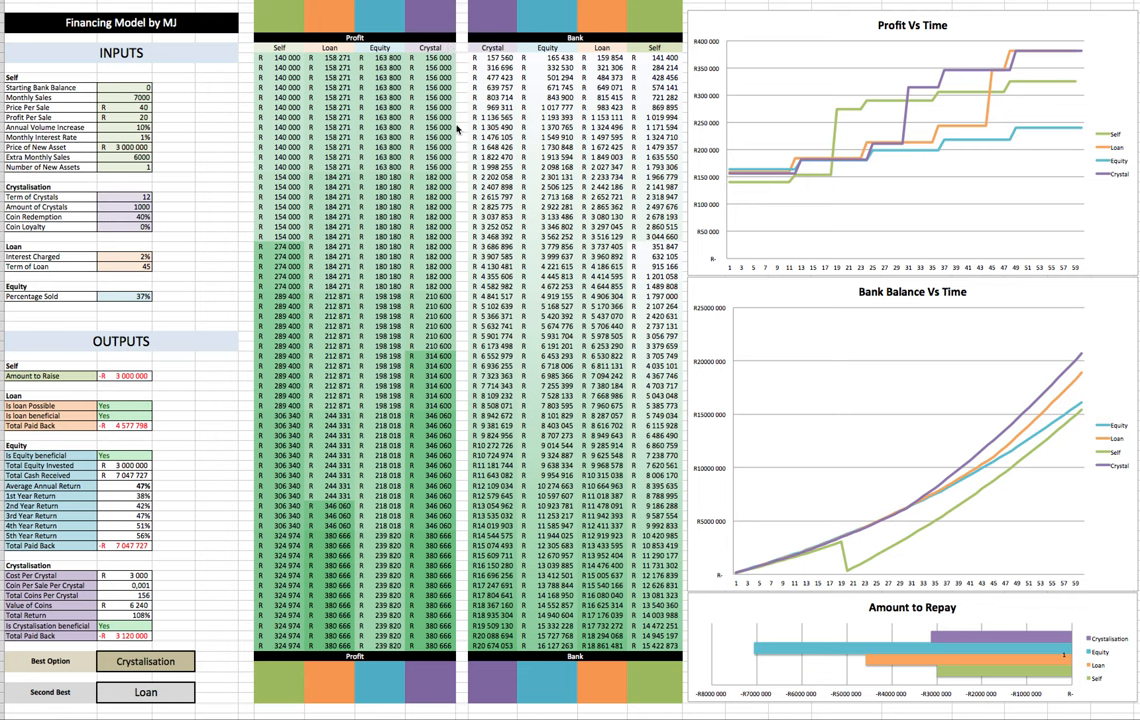
pyautogui.moveTo(136, 58)
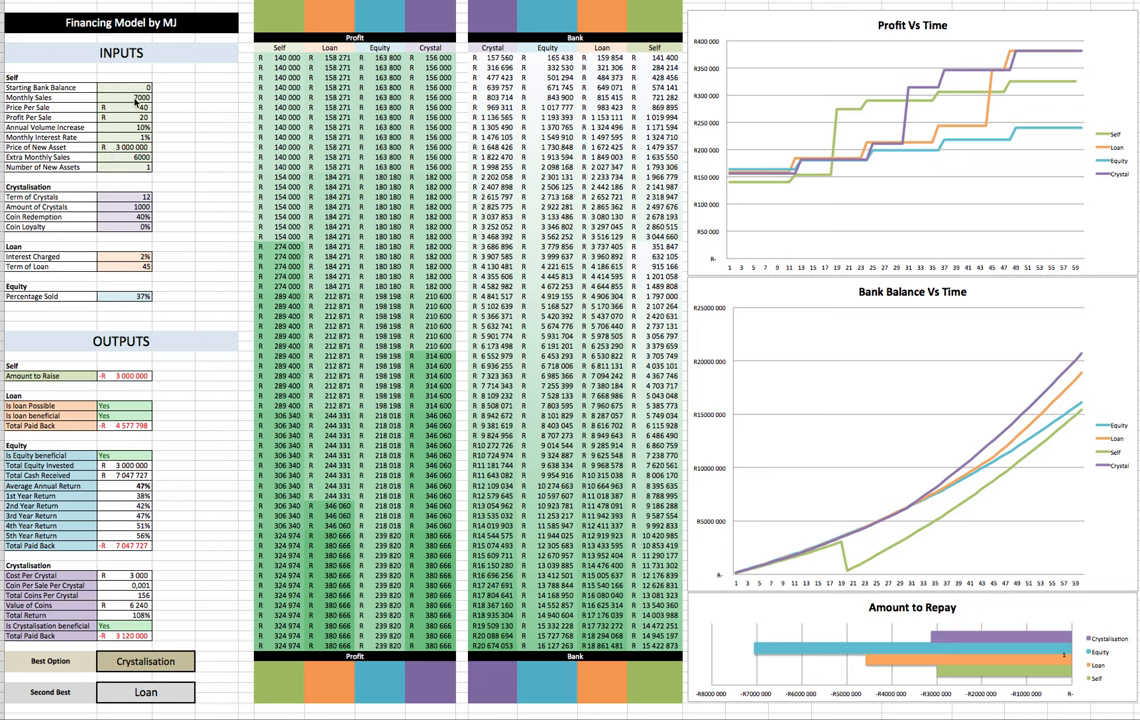
# - Set the Starting Bank Balance input to 50000
pyautogui.click(212, 232)
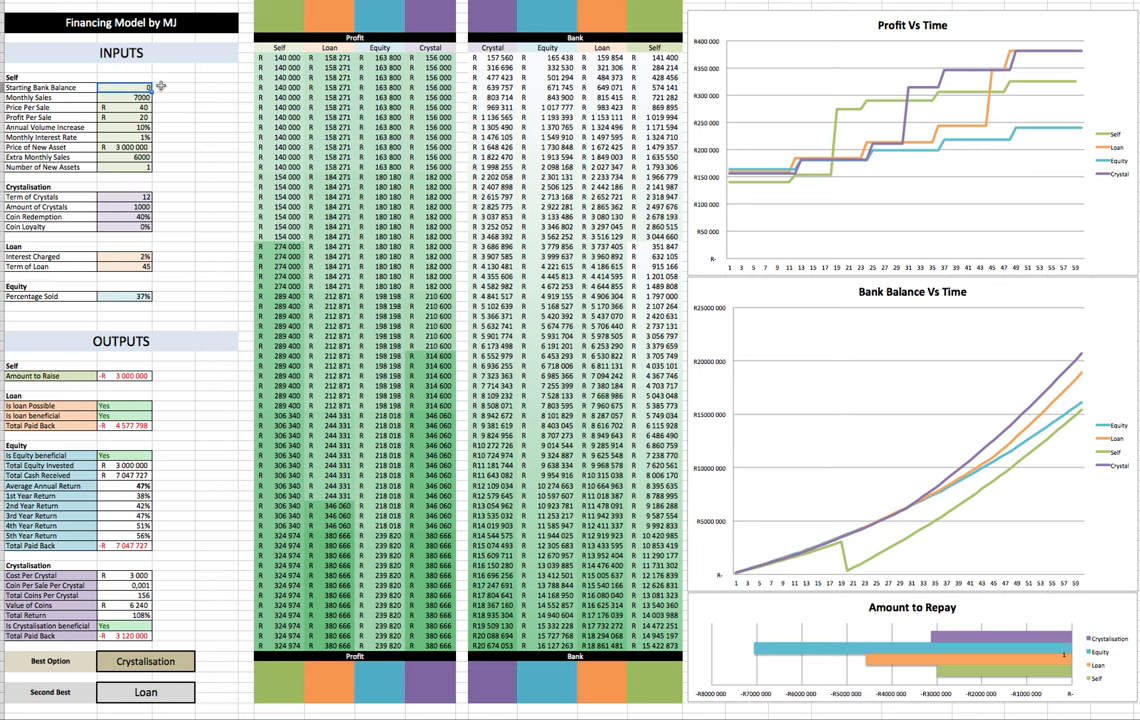
pyautogui.write('50000')
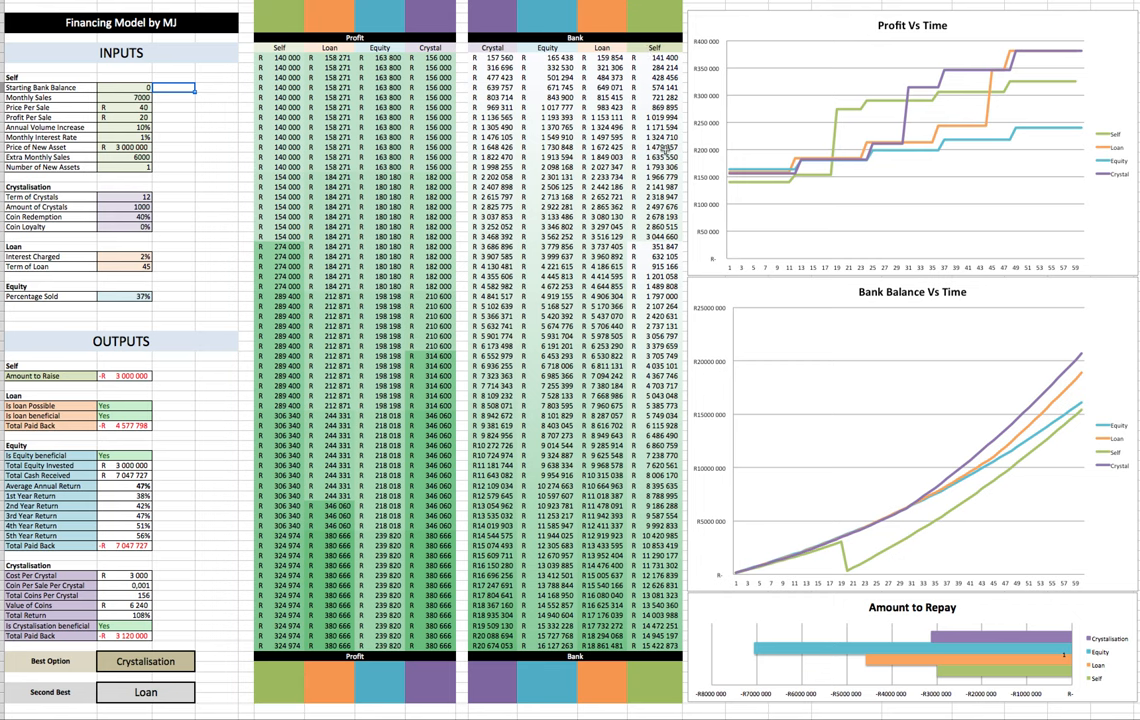
pyautogui.moveTo(664, 264)
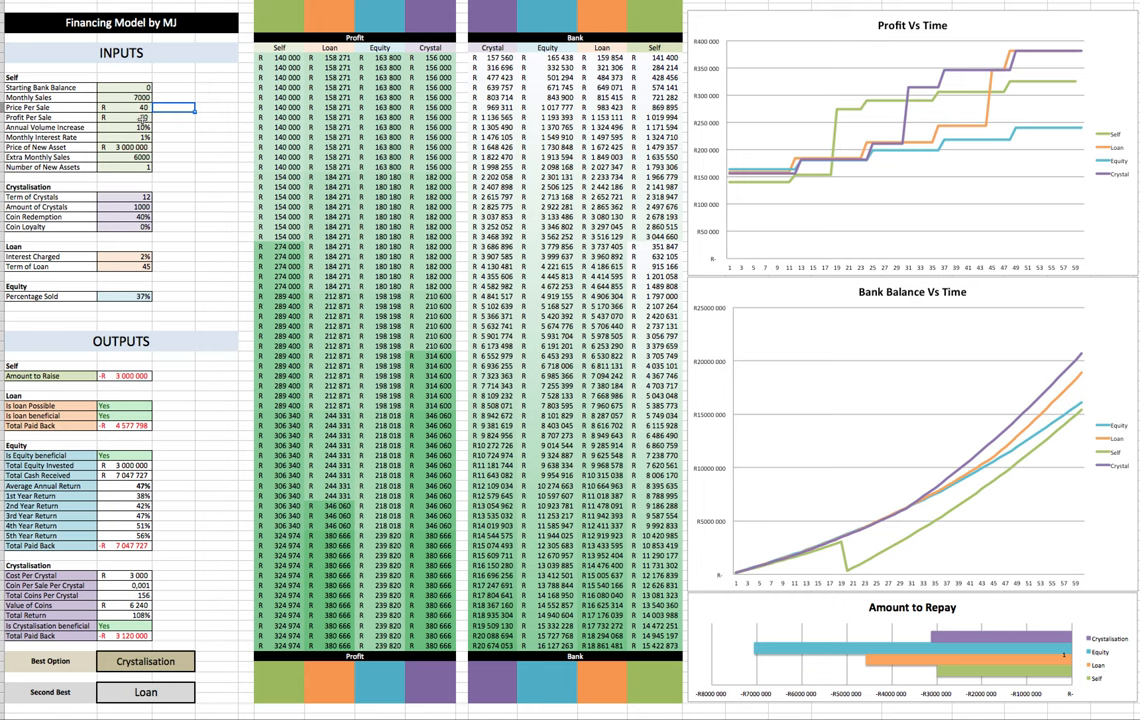
pyautogui.click(144, 116)
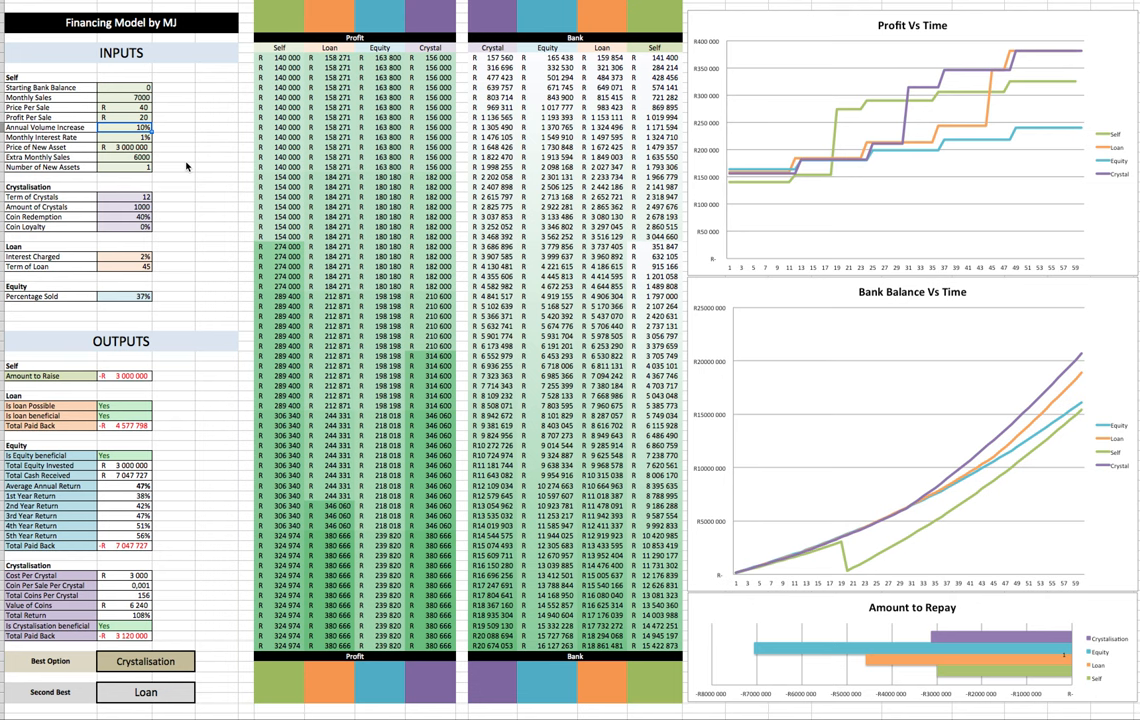
# - Enter trial assumptions 0, 5%, 20, 10% and 0.5% into the INPUTS cells so the tables and charts recalculate
pyautogui.write('0')
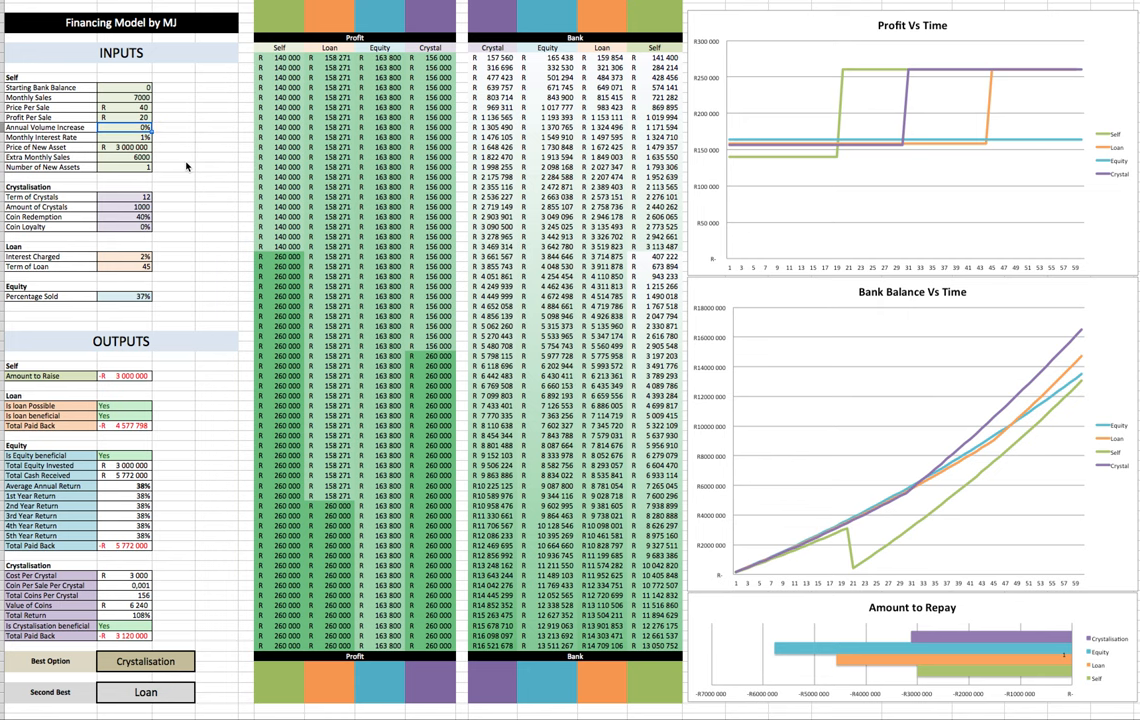
pyautogui.write('5%')
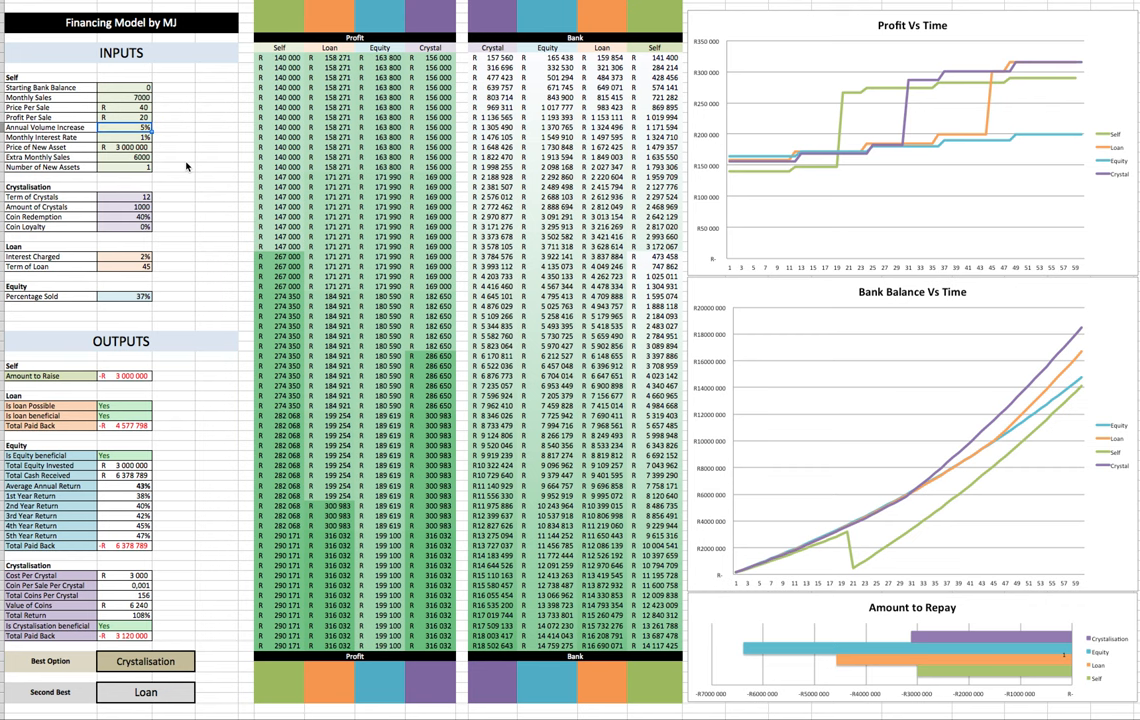
pyautogui.write('20')
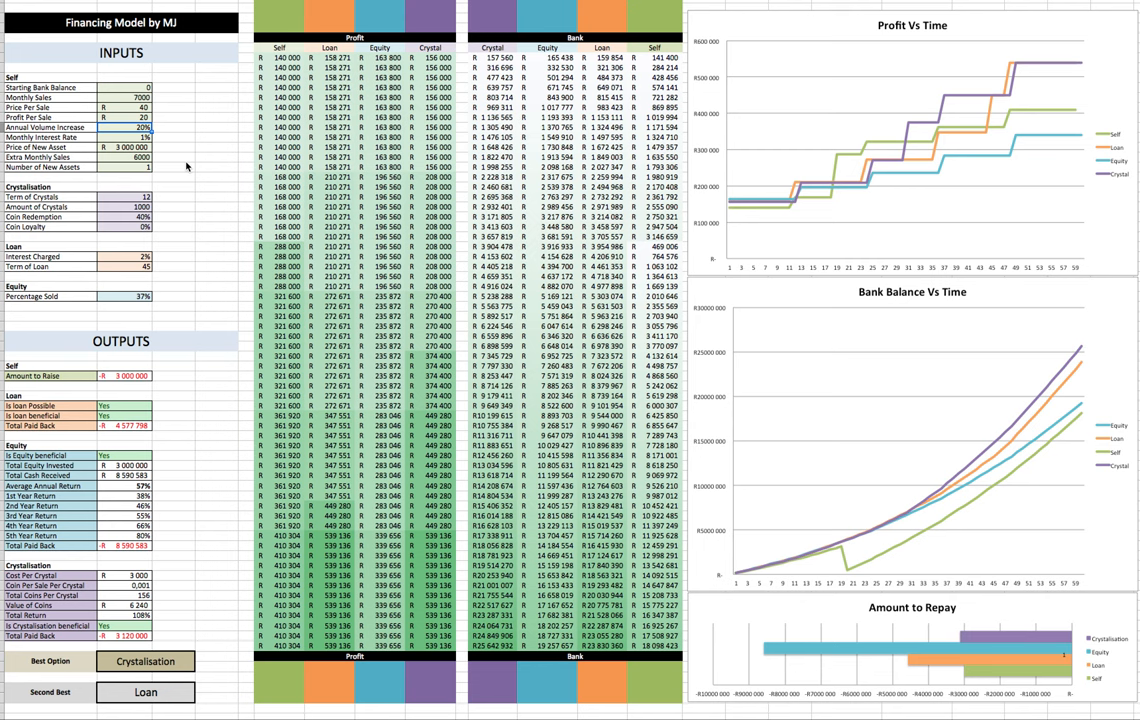
pyautogui.write('10%')
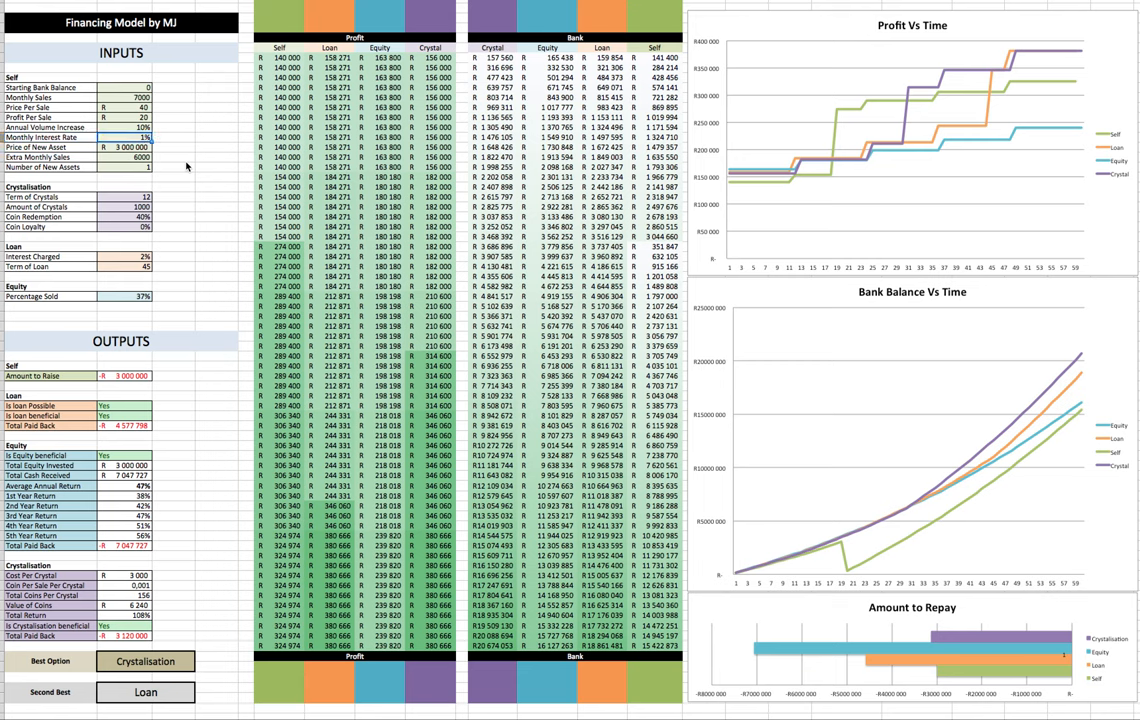
pyautogui.write('0.5%')
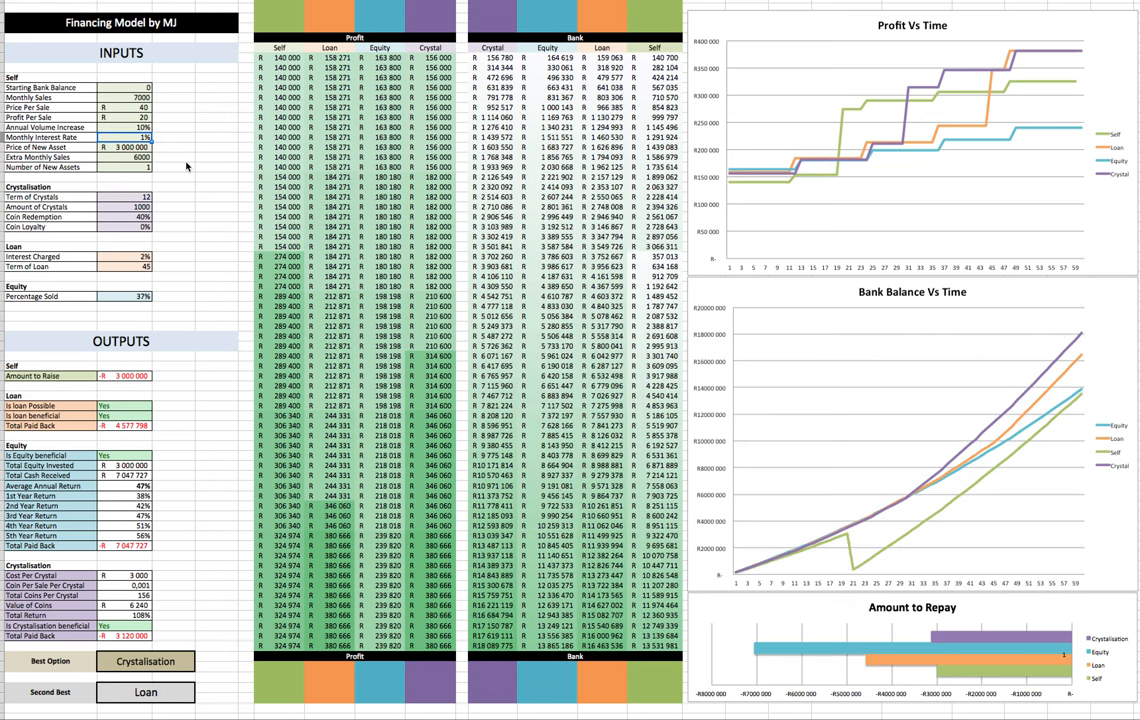
pyautogui.write('0.5%')
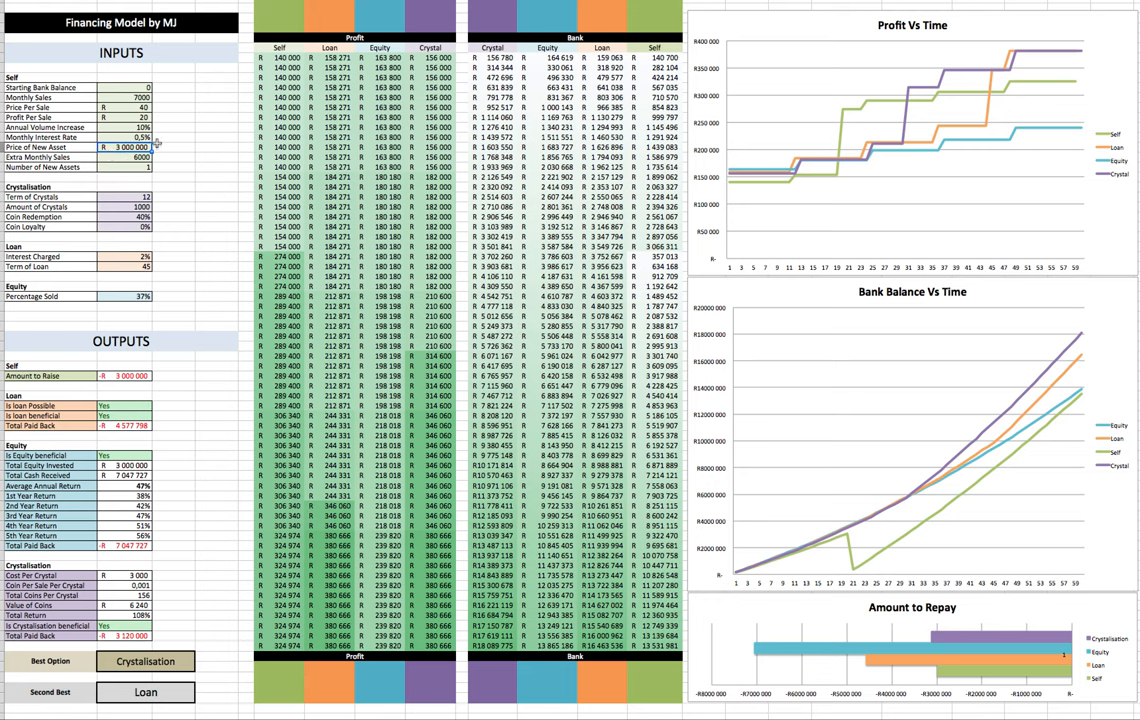
# - Set an asset-related input to 1 so Self Financing becomes the second-best option
pyautogui.click(110, 164)
pyautogui.write('2')
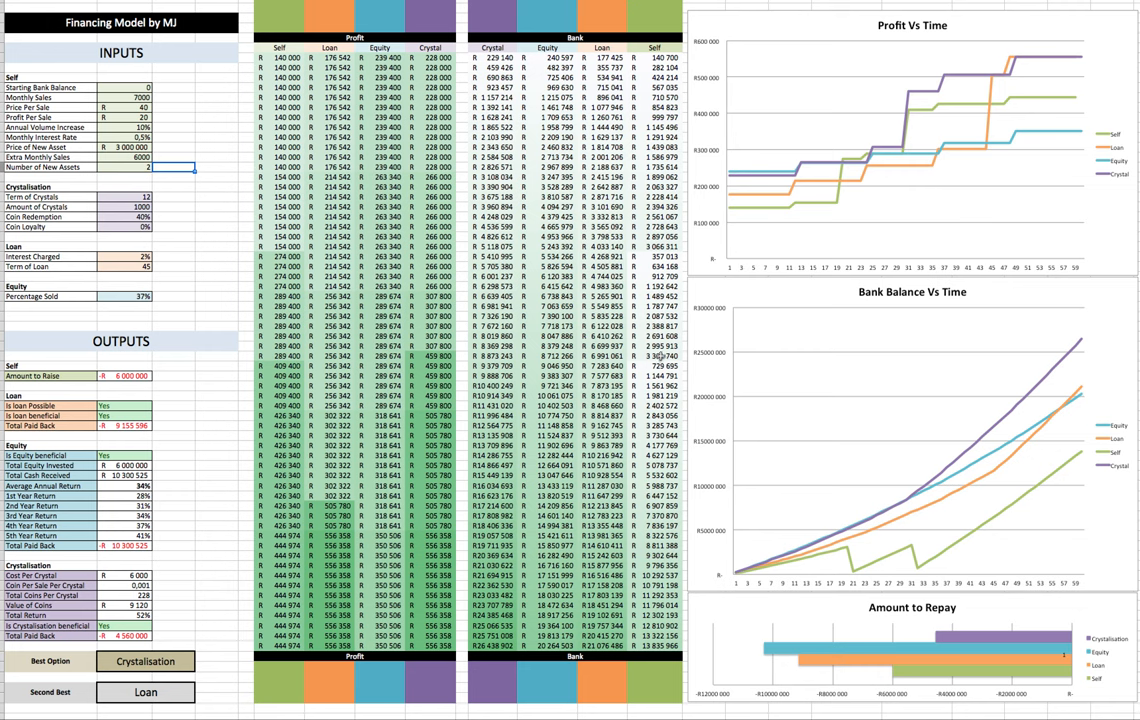
pyautogui.moveTo(716, 408)
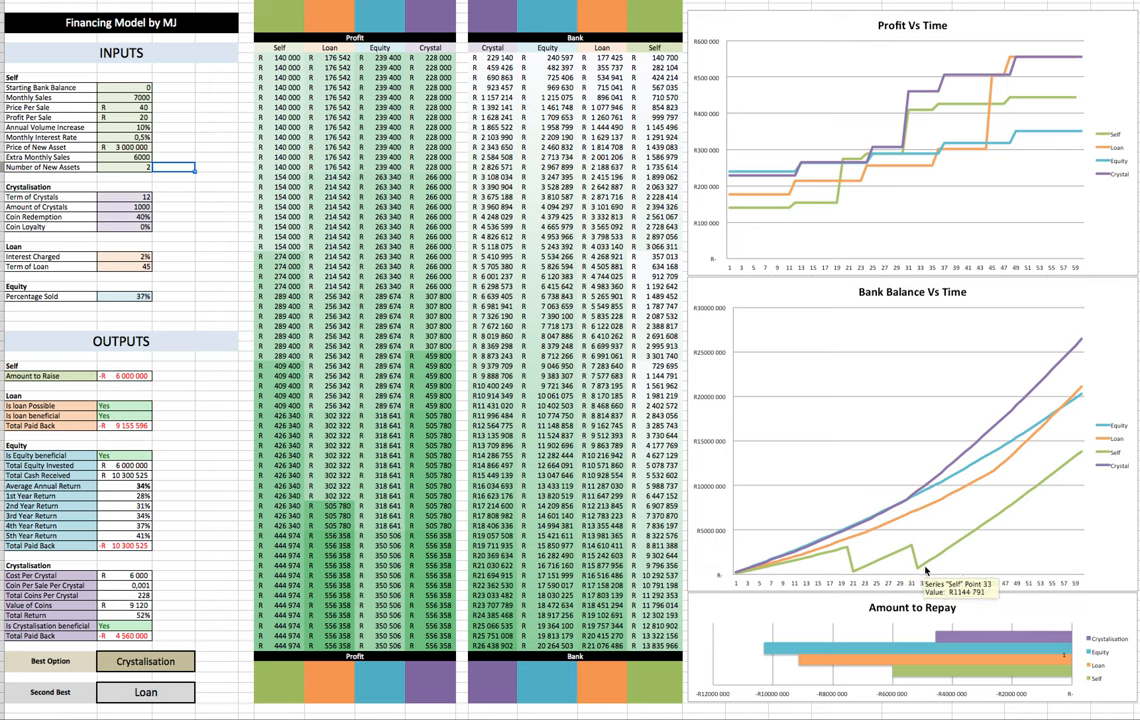
pyautogui.moveTo(120, 356)
pyautogui.write('3')
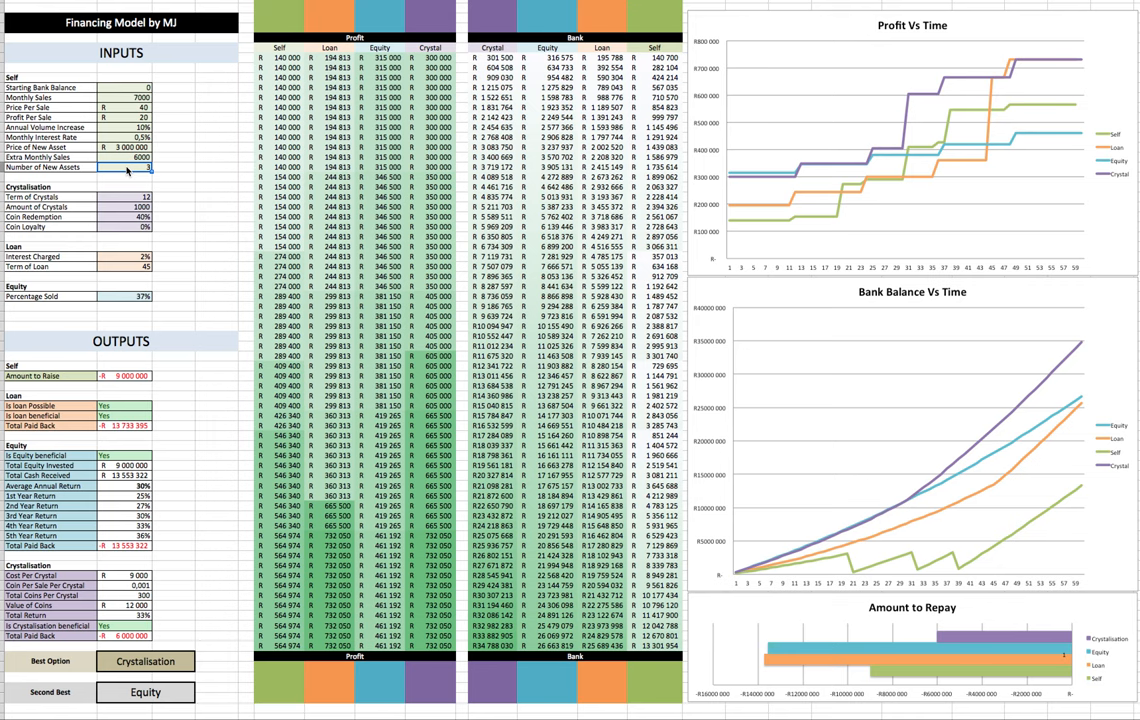
pyautogui.click(140, 158)
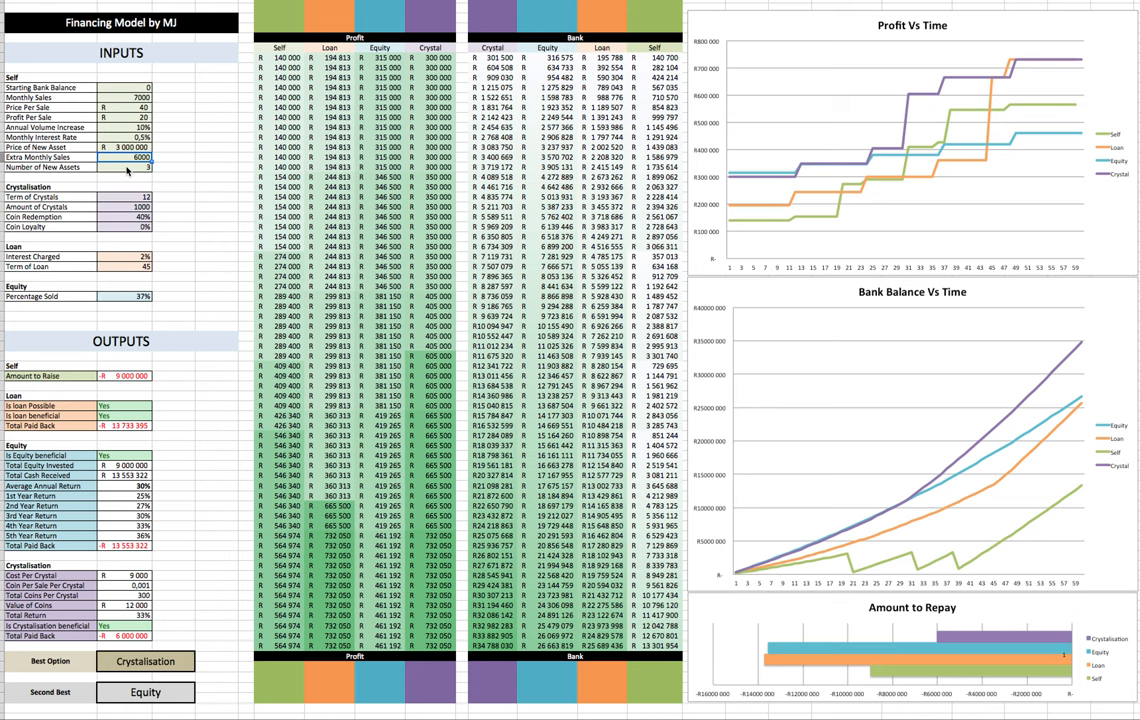
pyautogui.write('1')
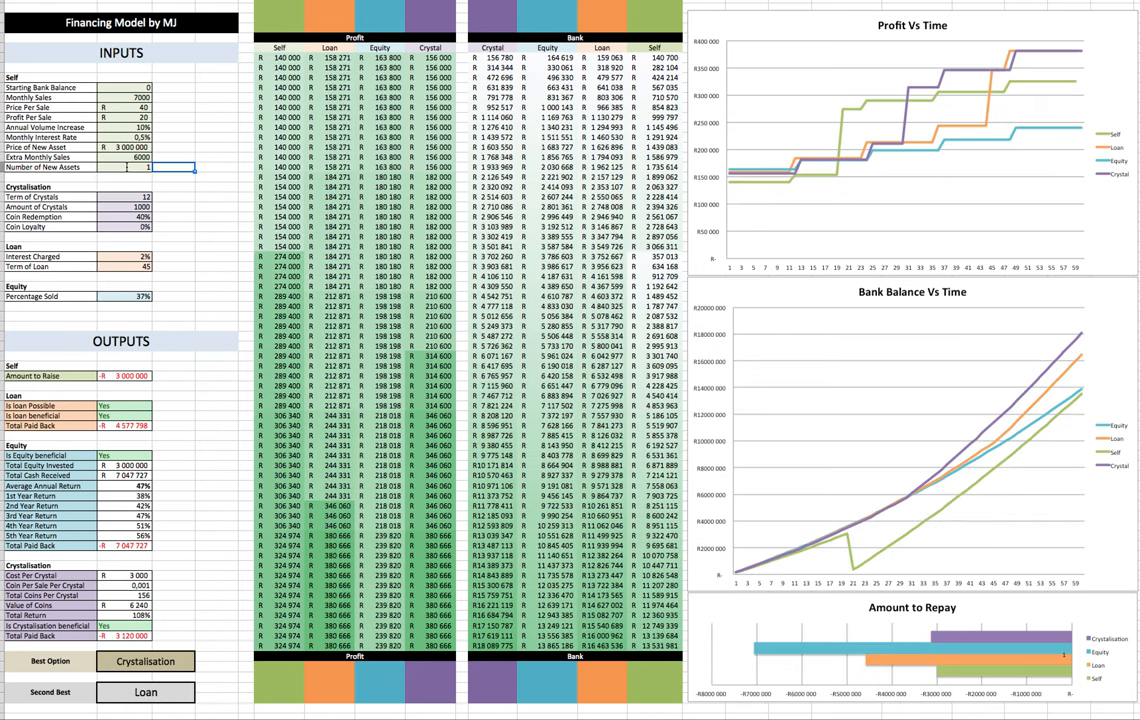
pyautogui.click(136, 156)
pyautogui.write('1')
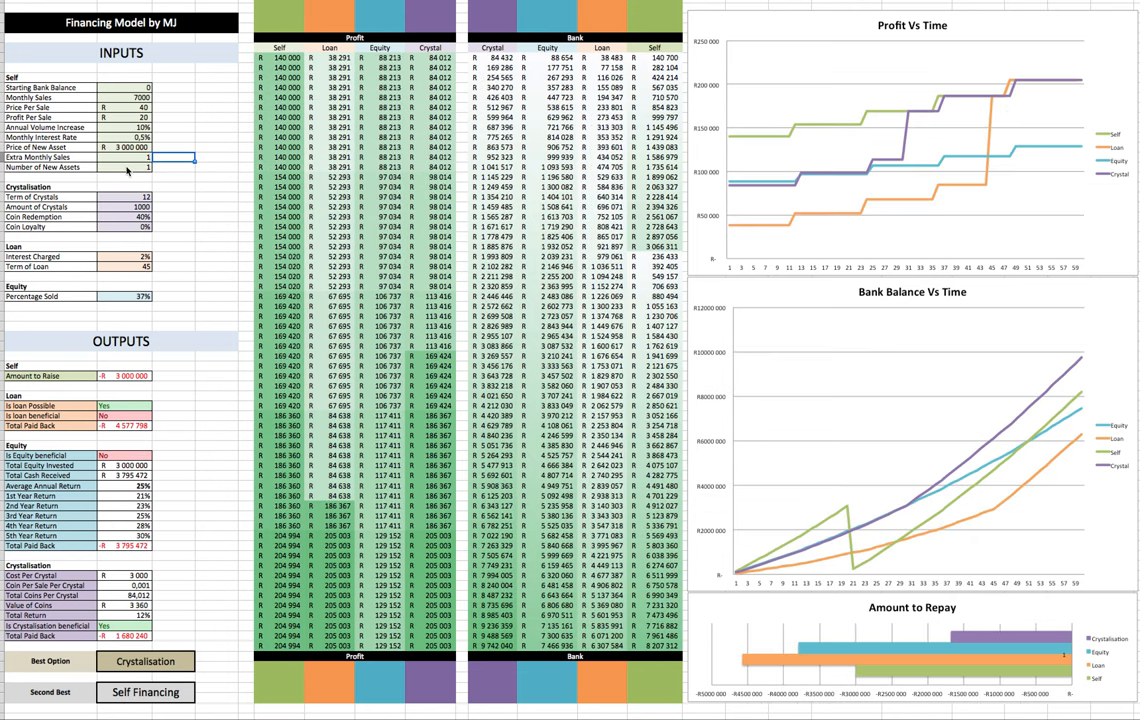
pyautogui.moveTo(1072, 486)
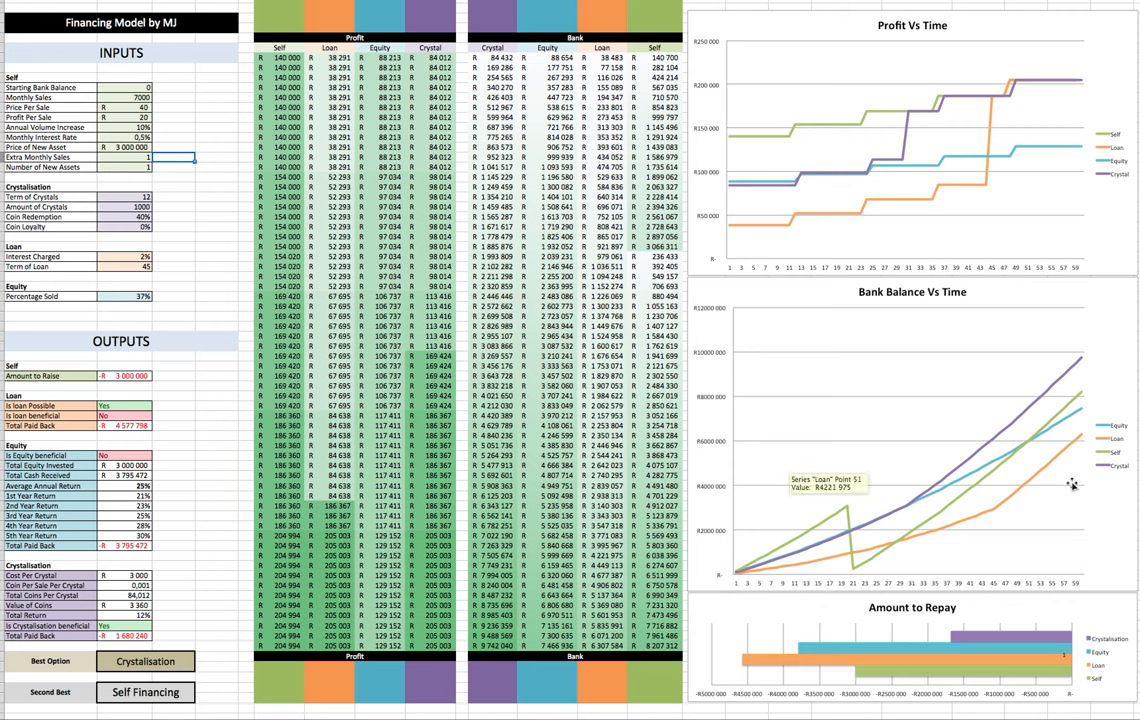
pyautogui.moveTo(1082, 396)
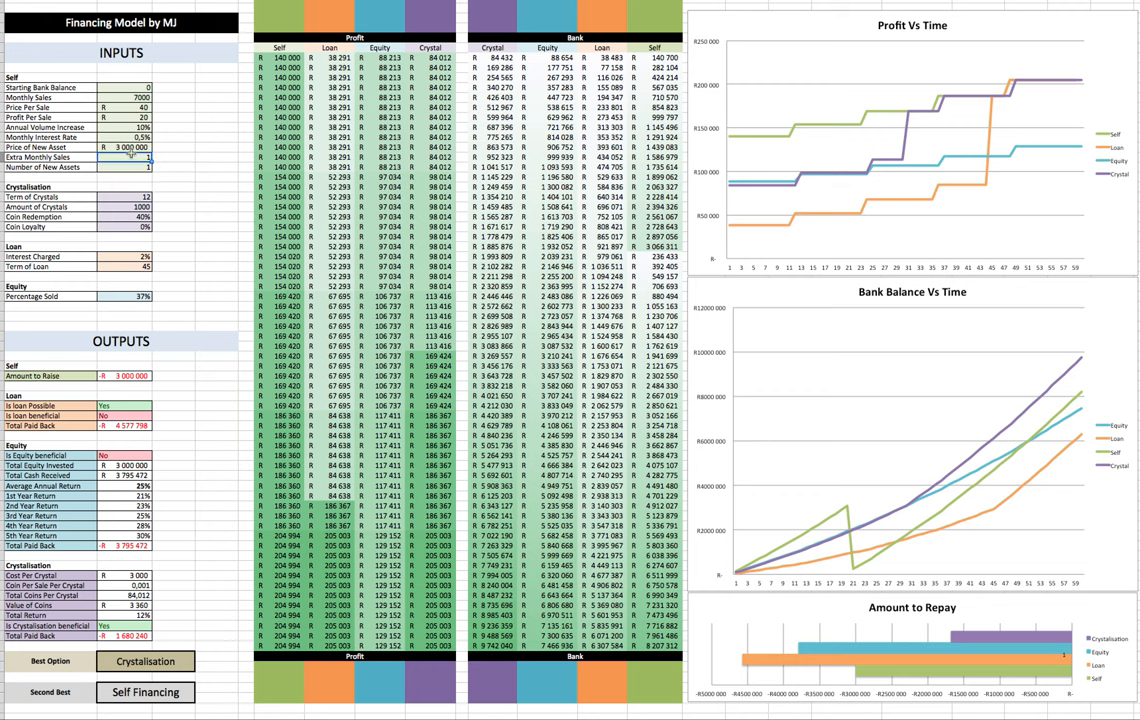
# - Enter 600, 6000, 25, 1 and 50% Percentage Sold so crystallisation ranks best and the loan second
pyautogui.write('600')
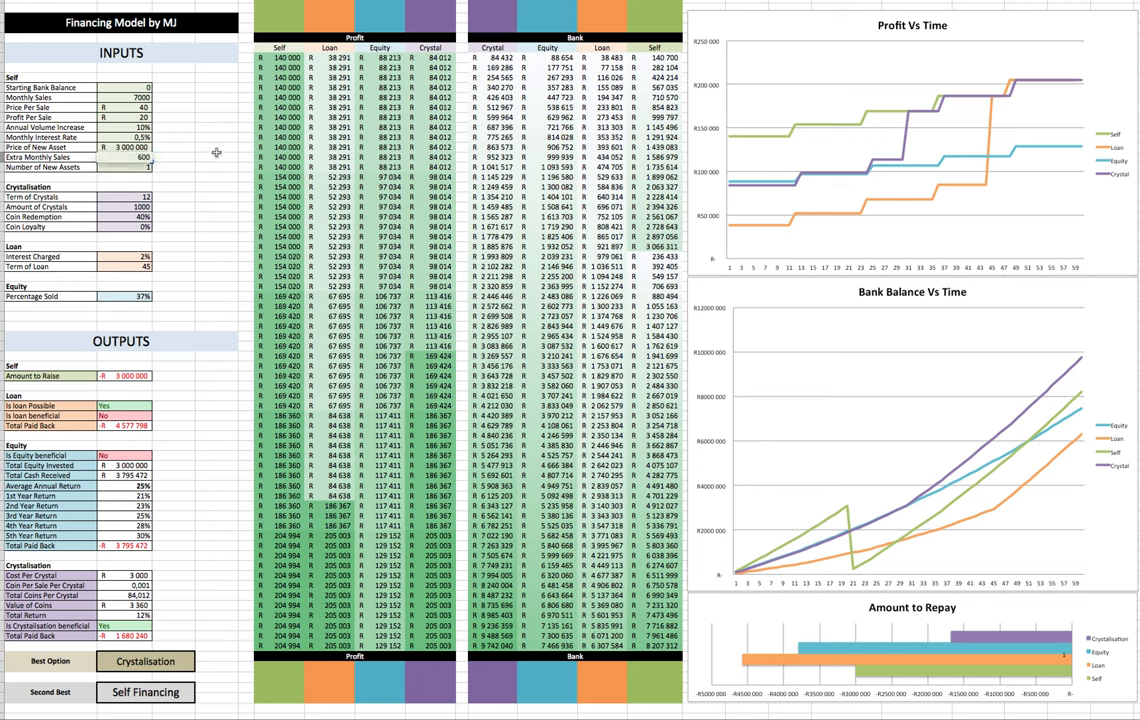
pyautogui.write('6000')
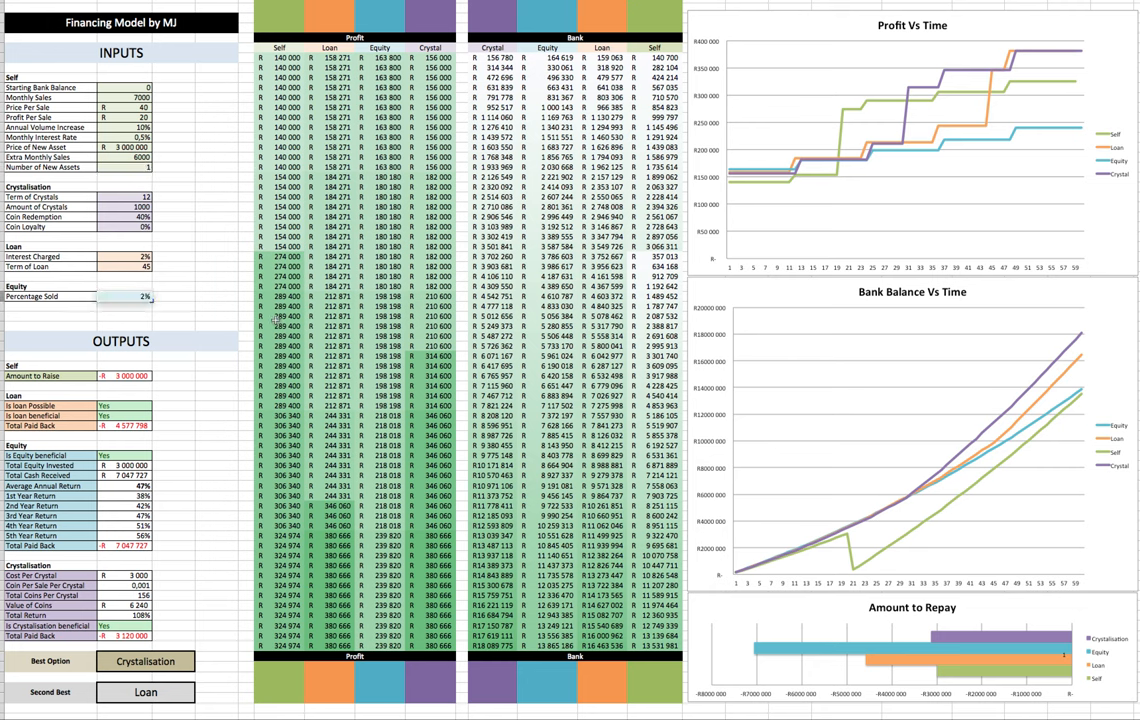
pyautogui.write('25')
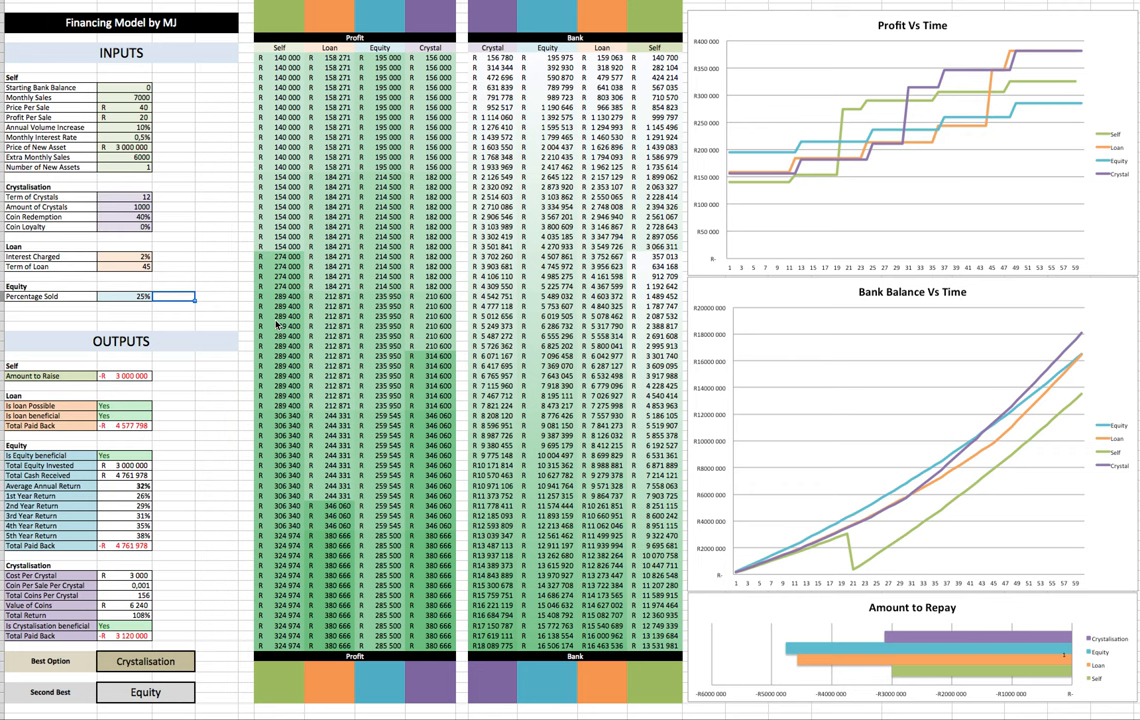
pyautogui.moveTo(128, 296)
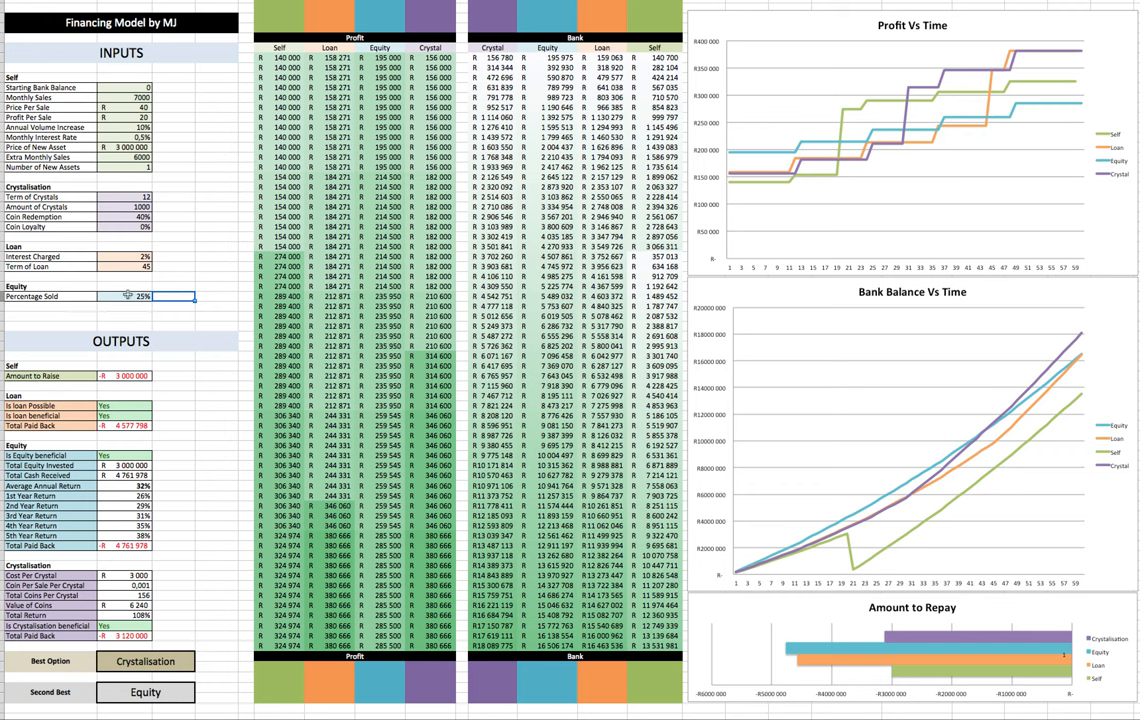
pyautogui.write('1%')
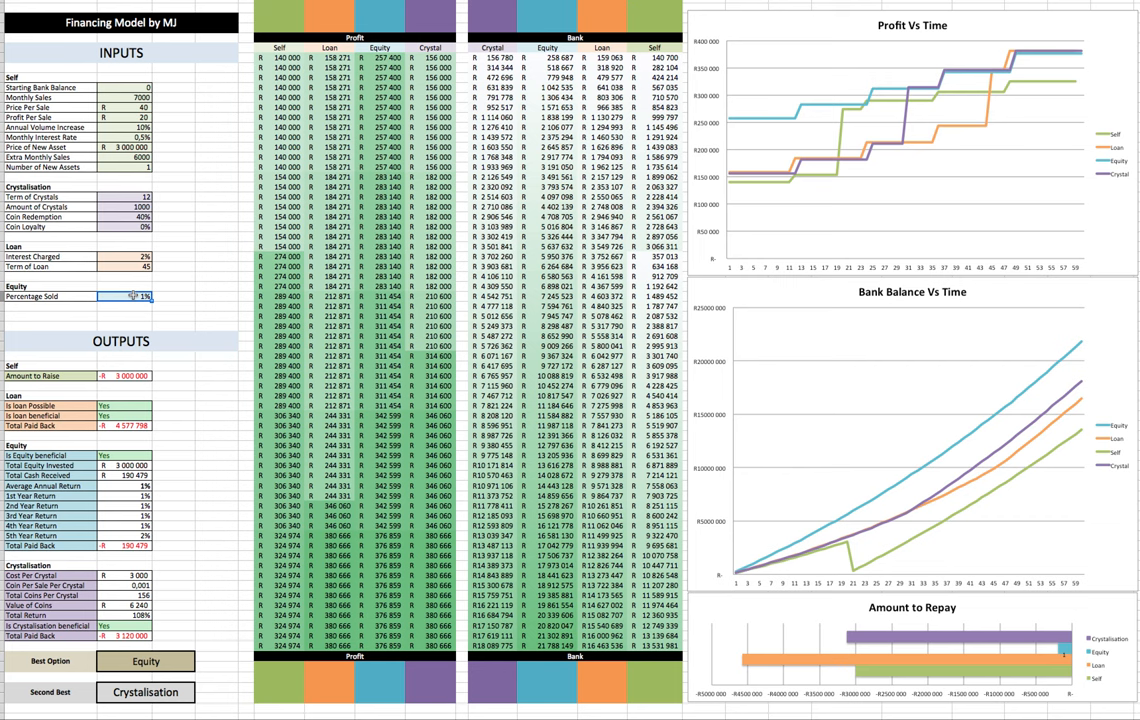
pyautogui.write('50%')
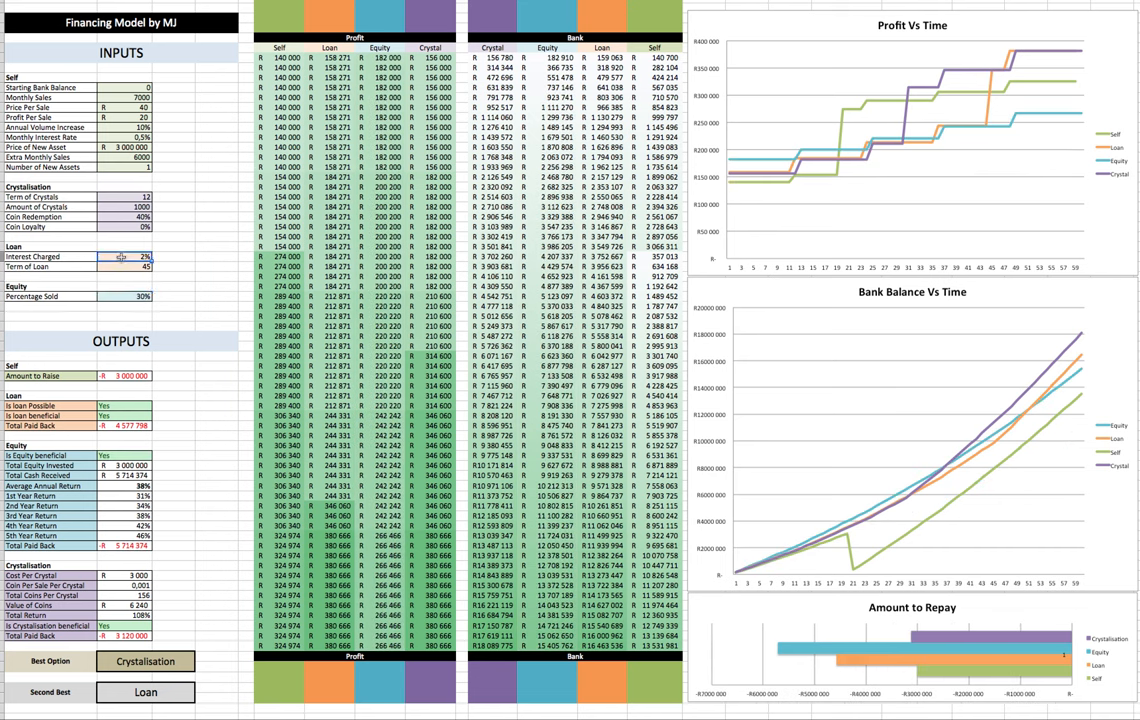
# - Set the Loan Interest Charged input to 3 so Equity becomes the second-best option
pyautogui.write('3')
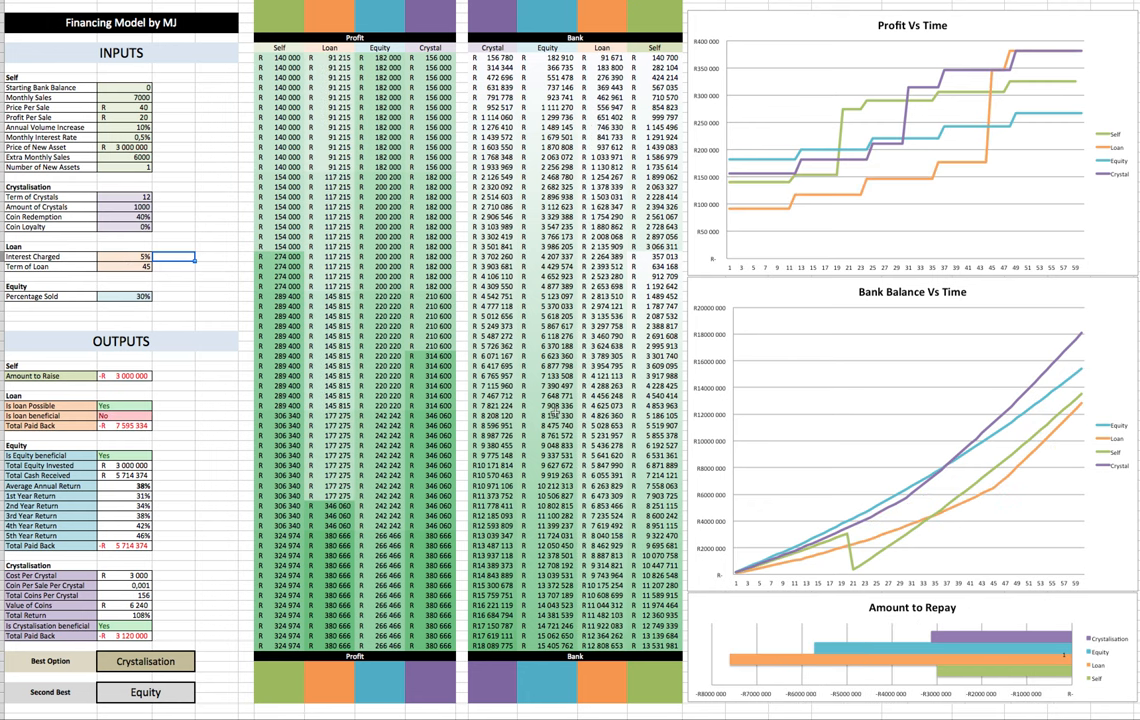
pyautogui.moveTo(844, 672)
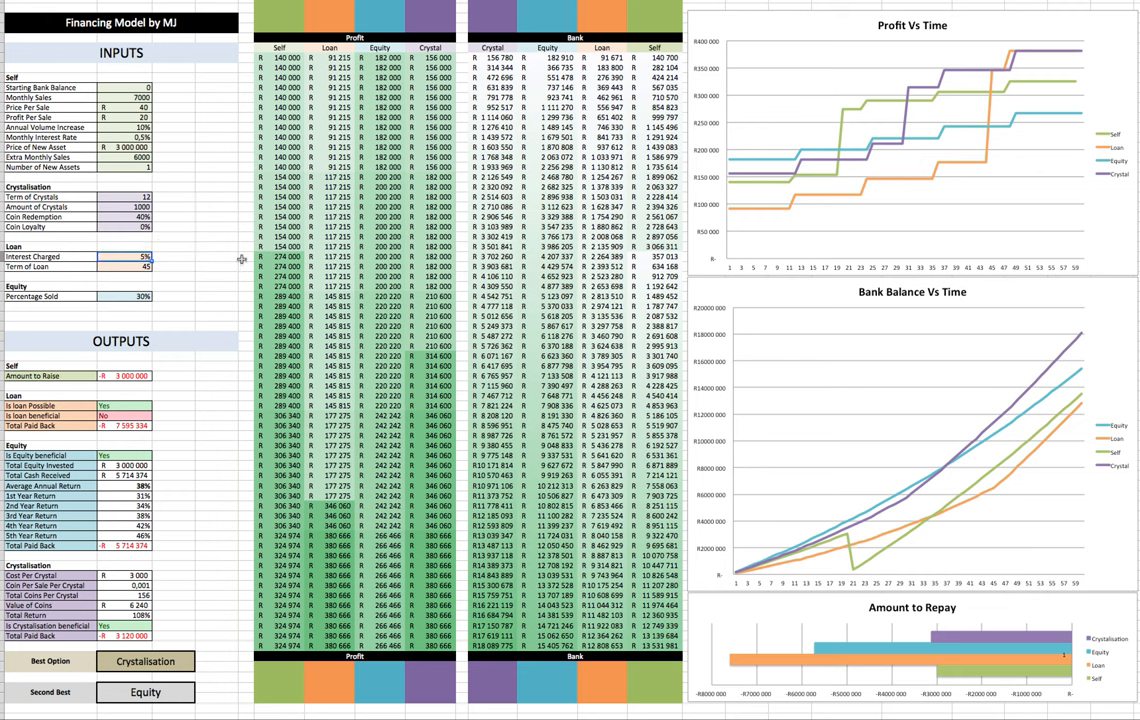
pyautogui.write('3')
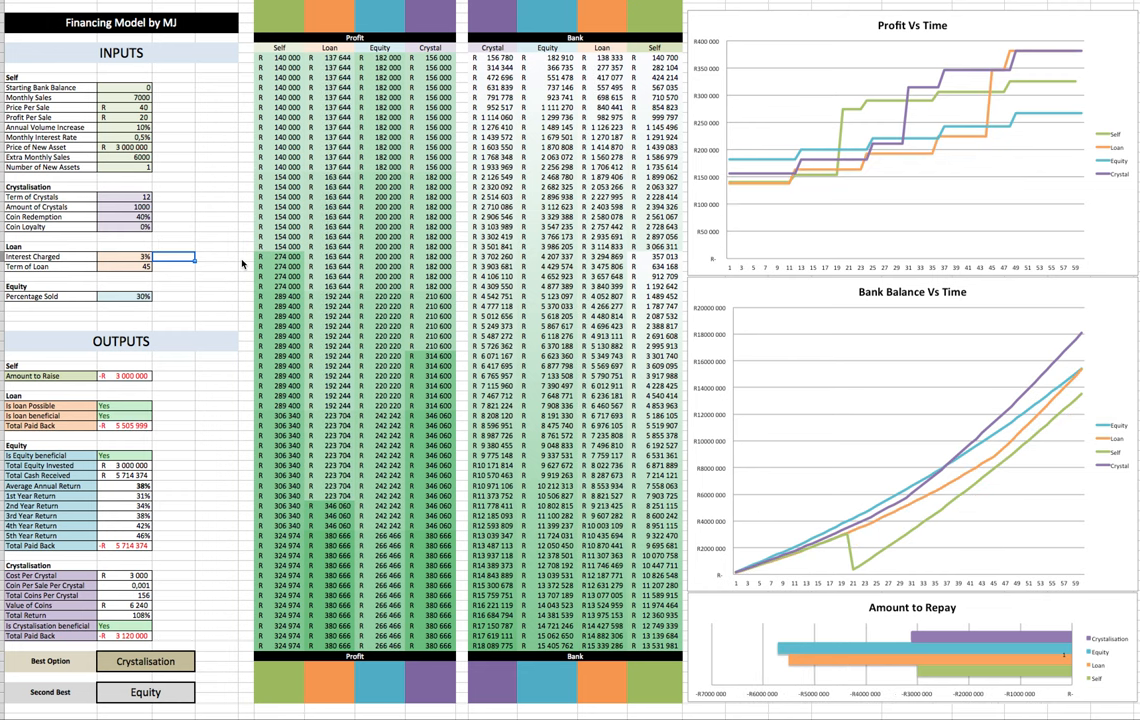
pyautogui.click(176, 308)
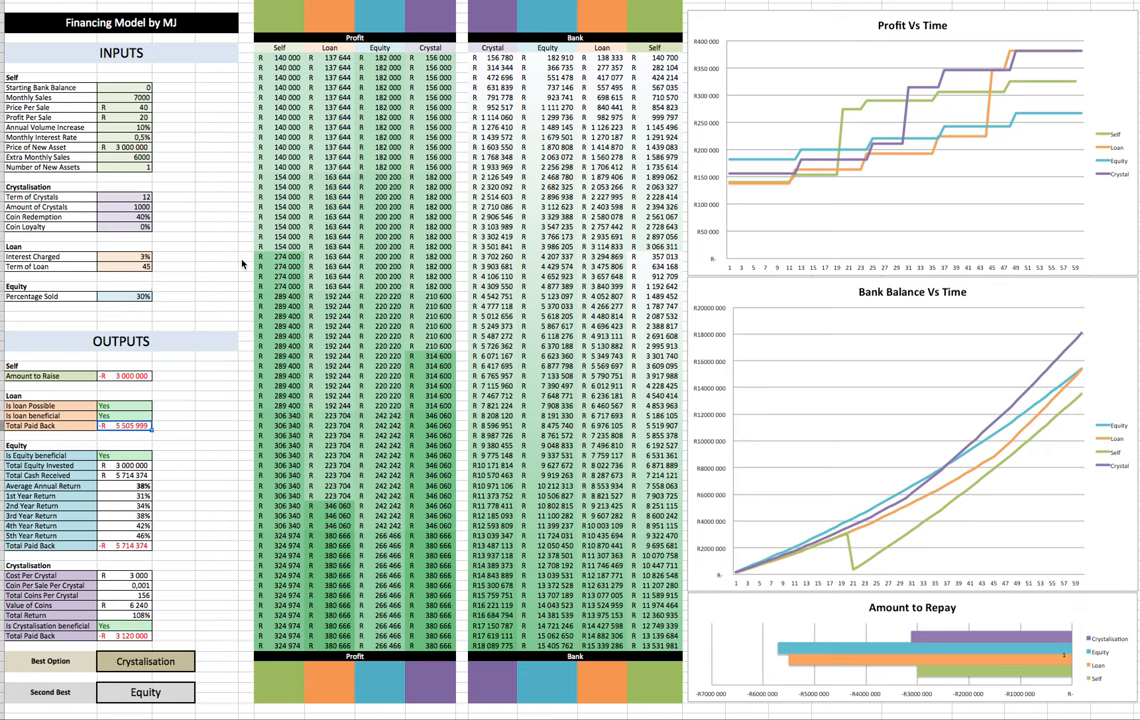
pyautogui.moveTo(794, 672)
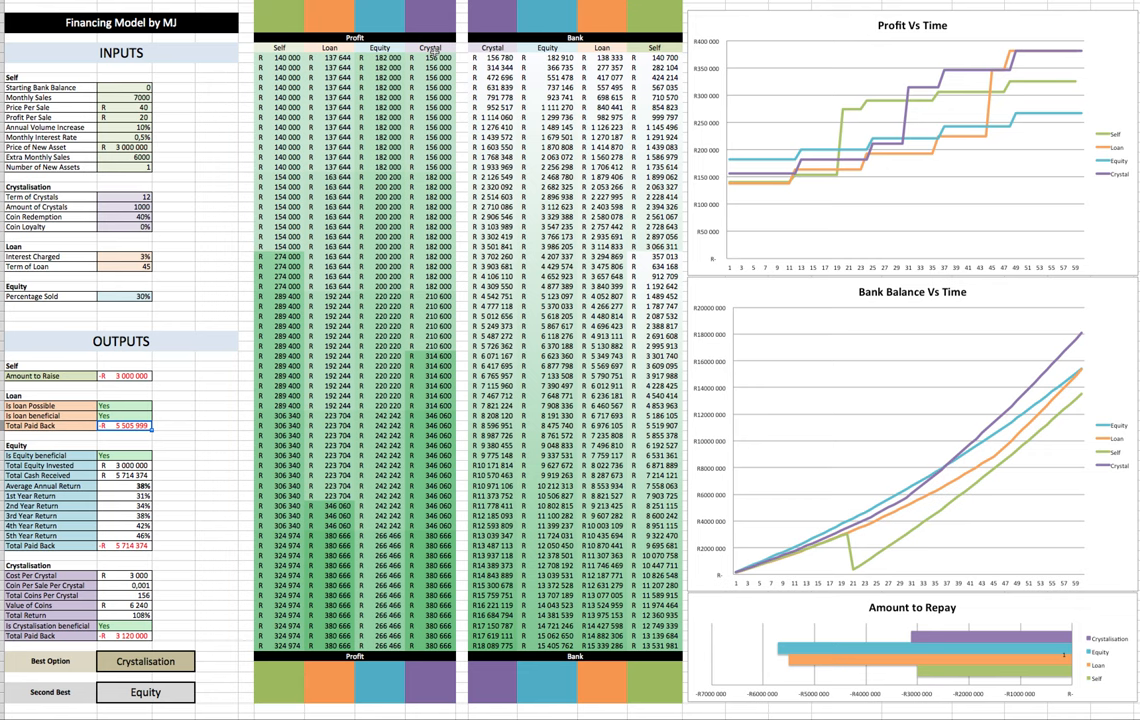
pyautogui.moveTo(156, 308)
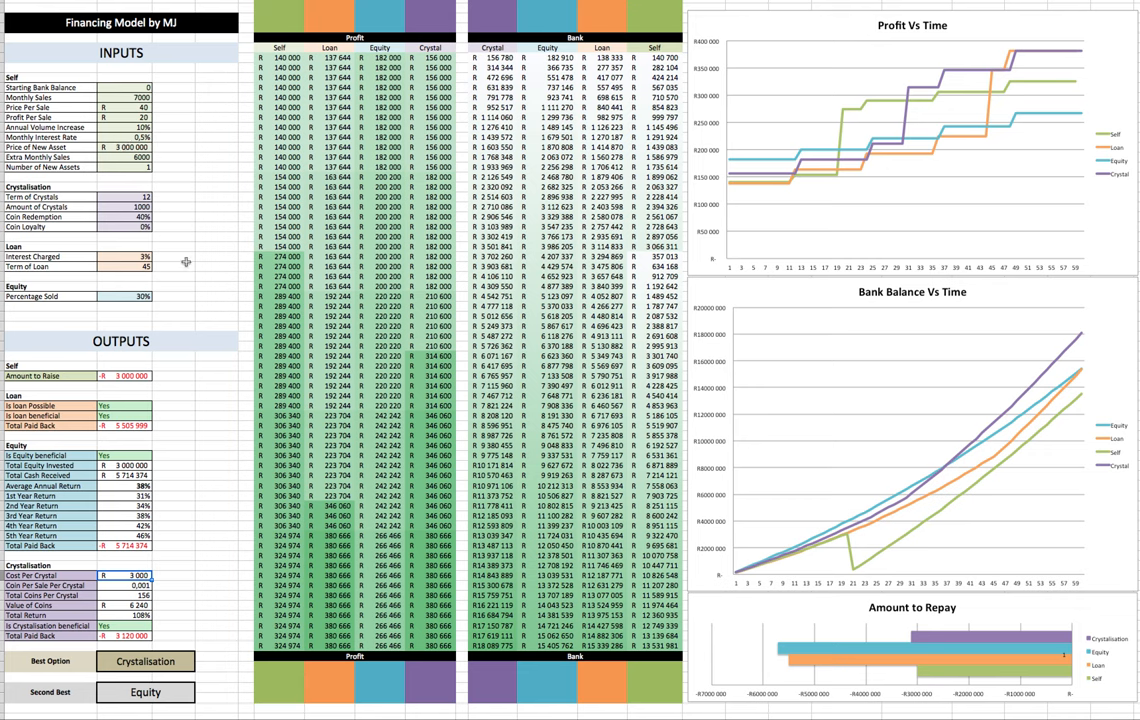
pyautogui.moveTo(164, 512)
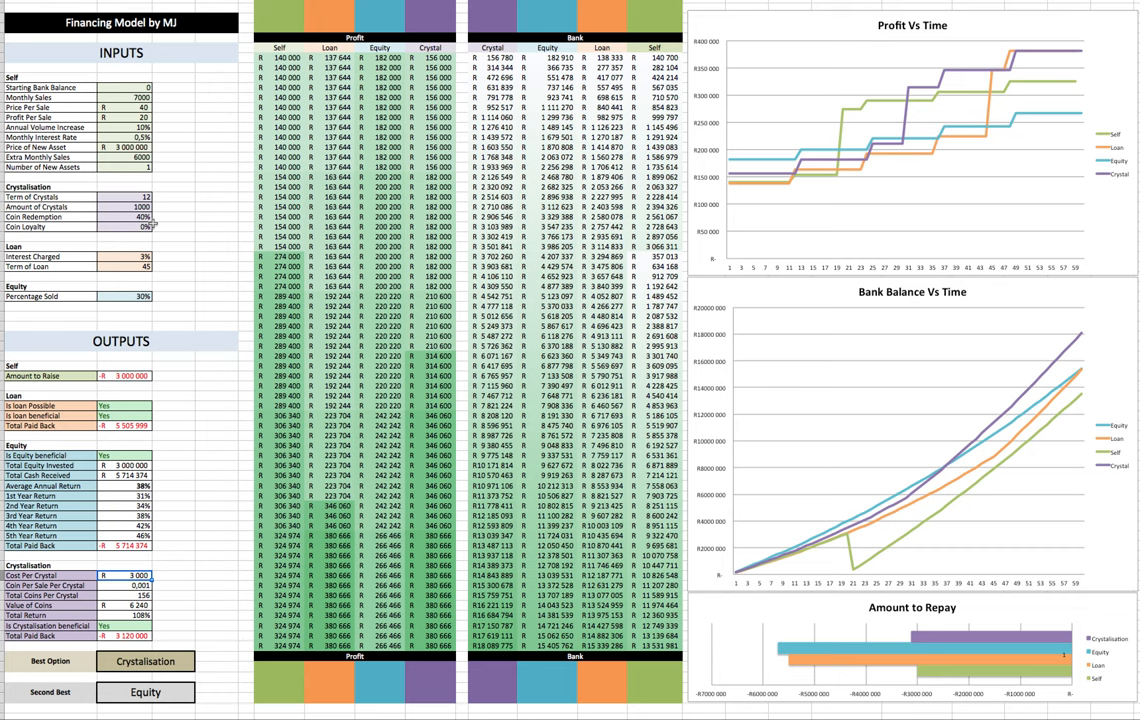
pyautogui.moveTo(164, 216)
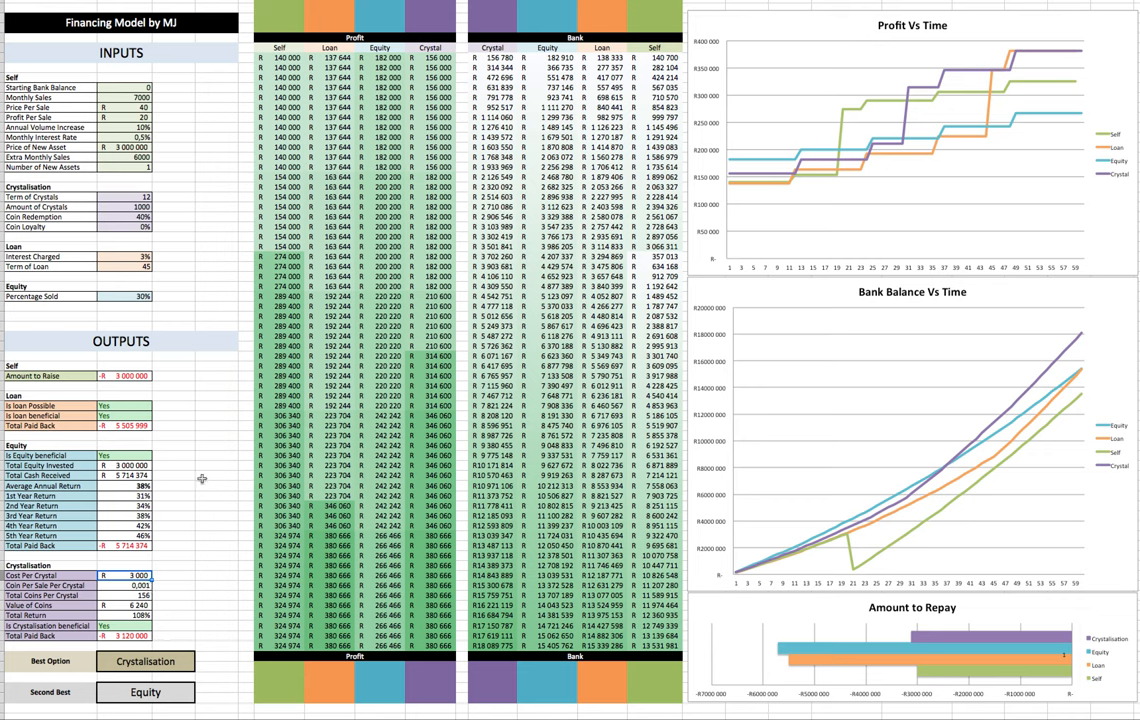
pyautogui.moveTo(202, 432)
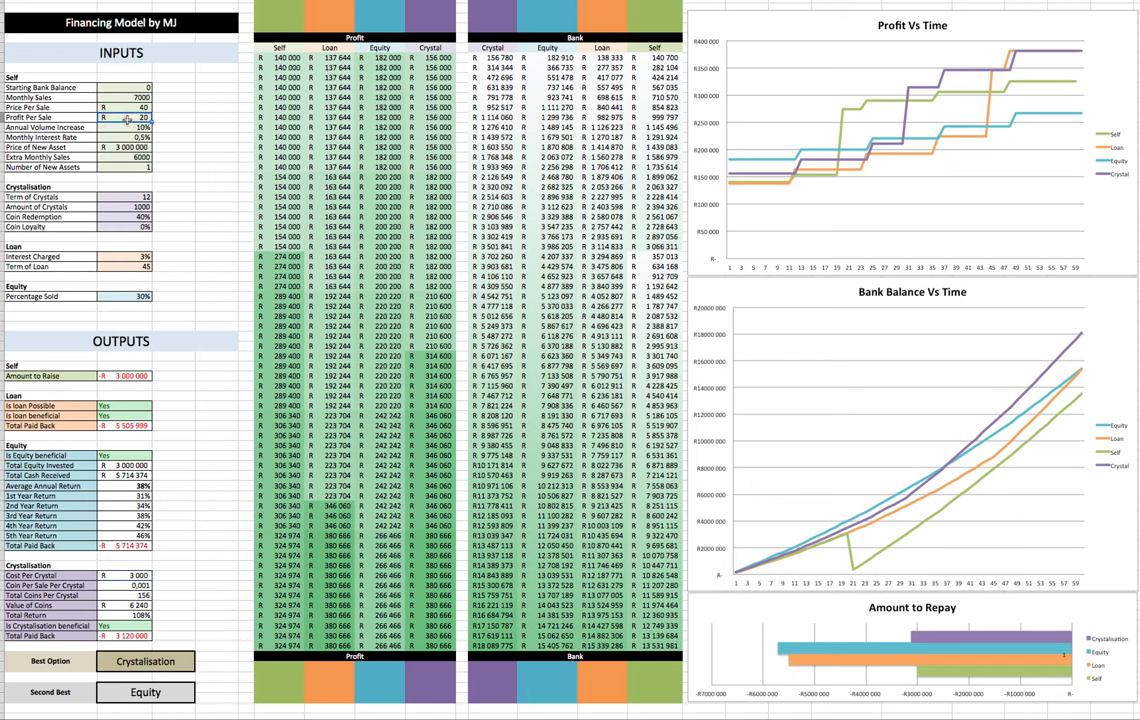
pyautogui.click(132, 108)
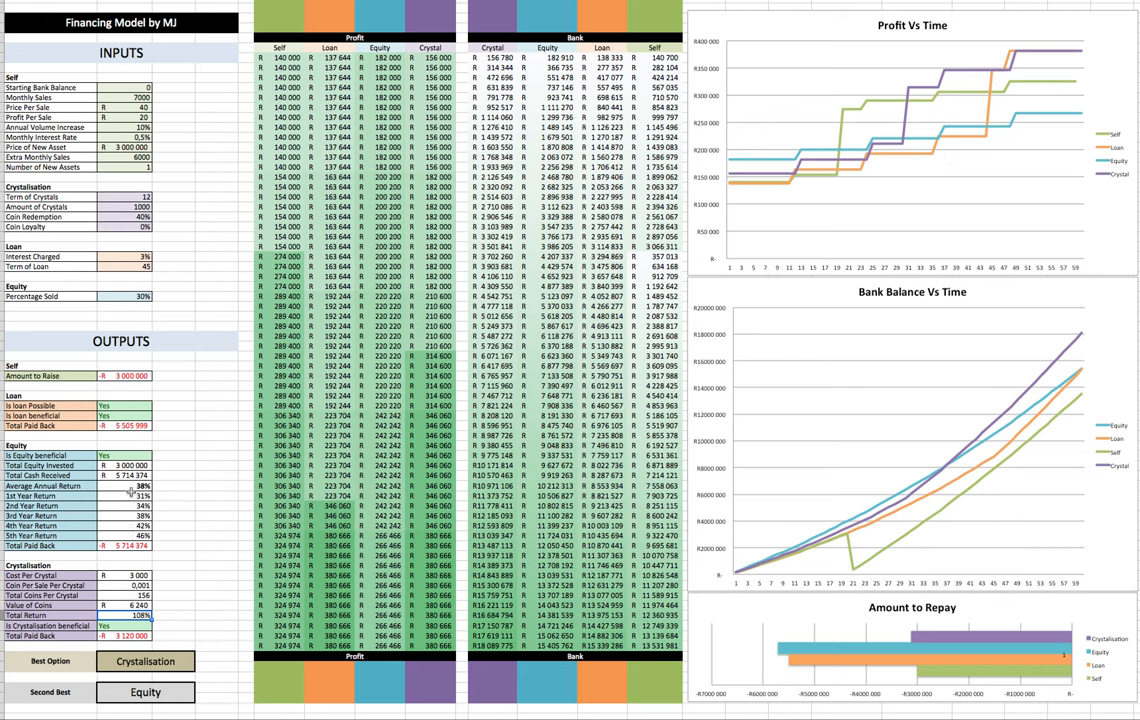
pyautogui.moveTo(176, 548)
pyautogui.write('100')
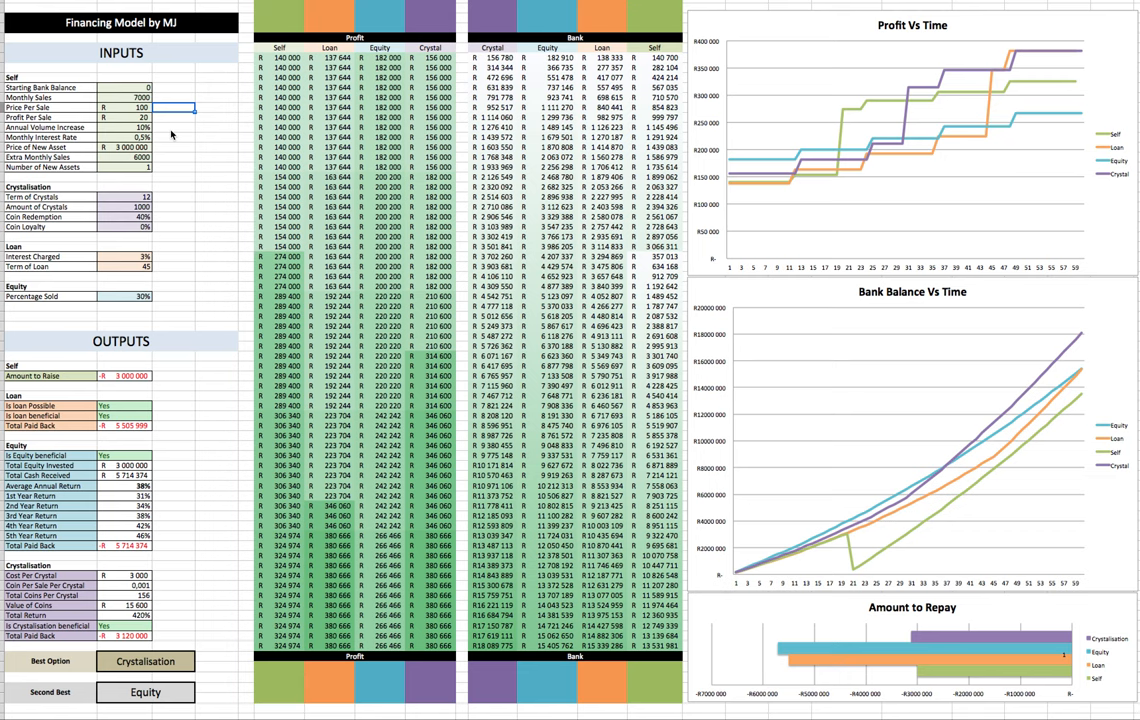
pyautogui.write('40')
pyautogui.click(124, 116)
pyautogui.write('30')
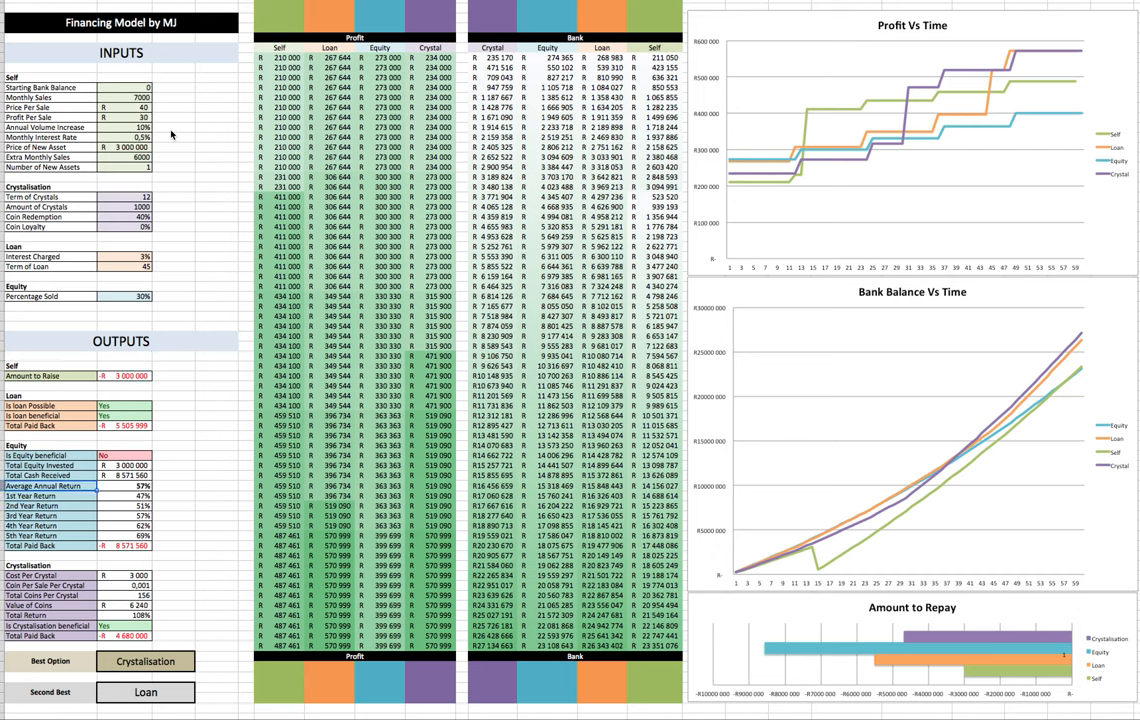
pyautogui.click(120, 512)
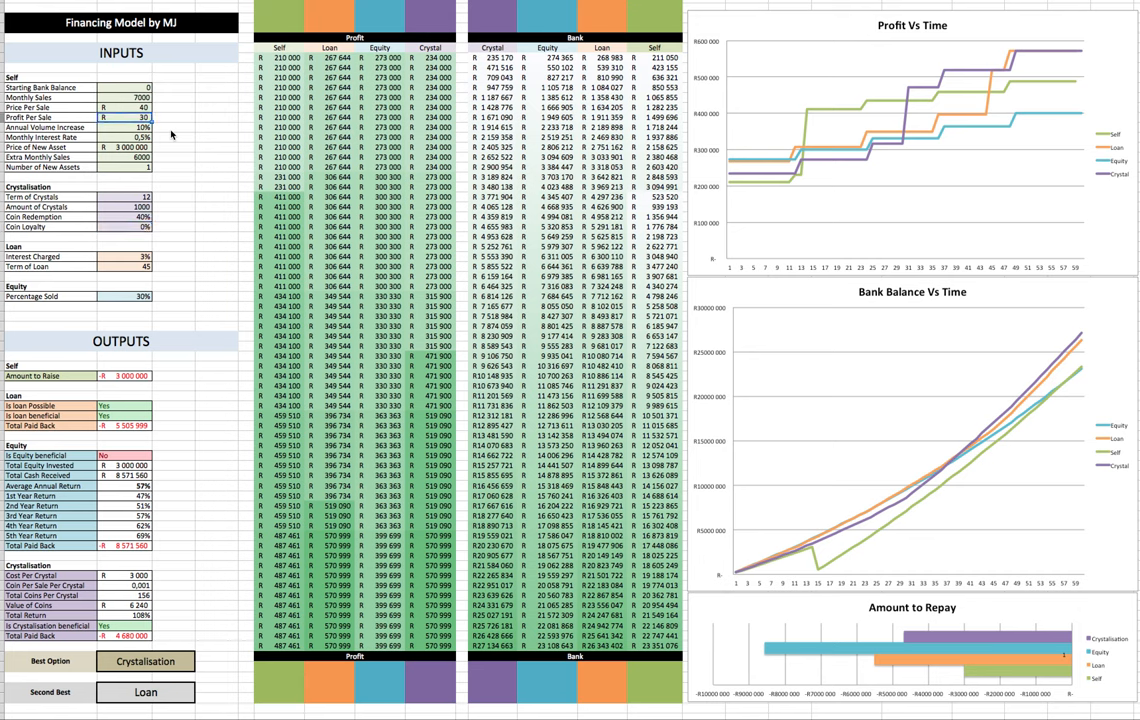
pyautogui.write('20')
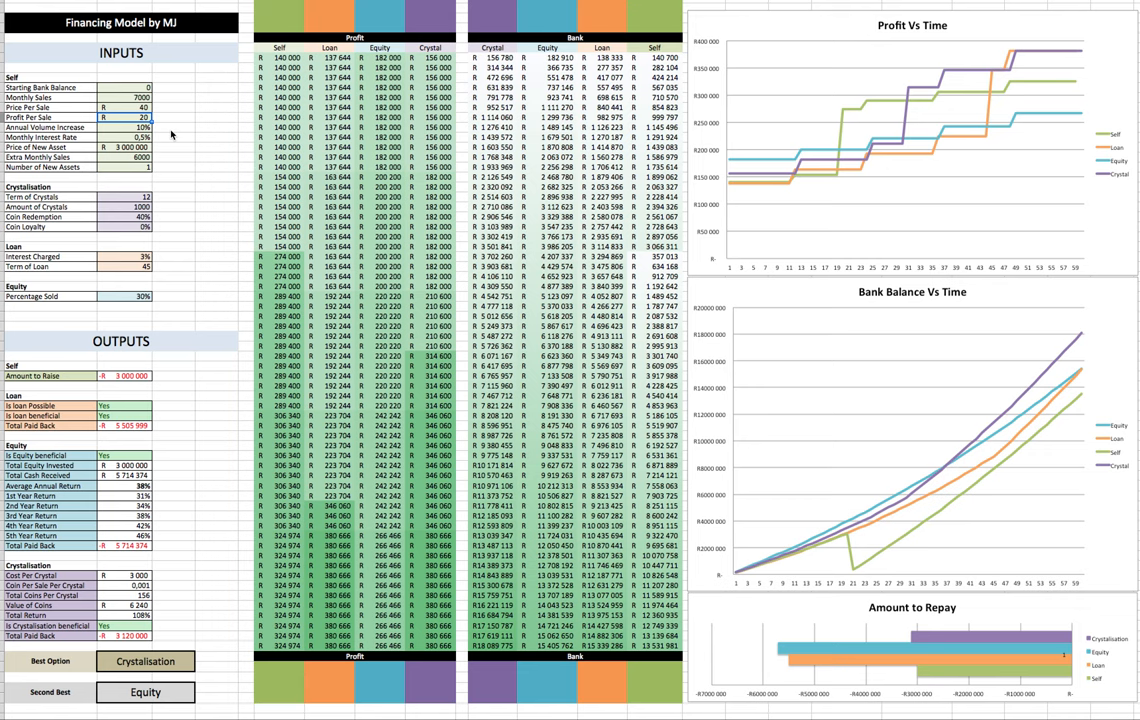
pyautogui.click(164, 118)
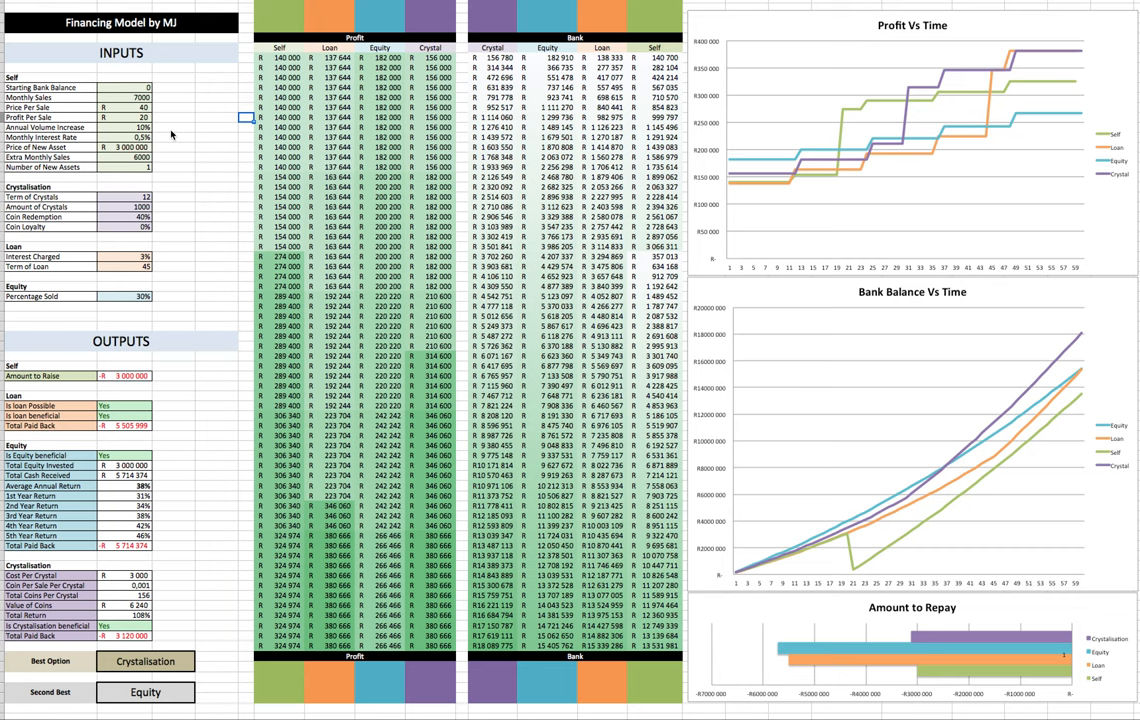
pyautogui.click(222, 122)
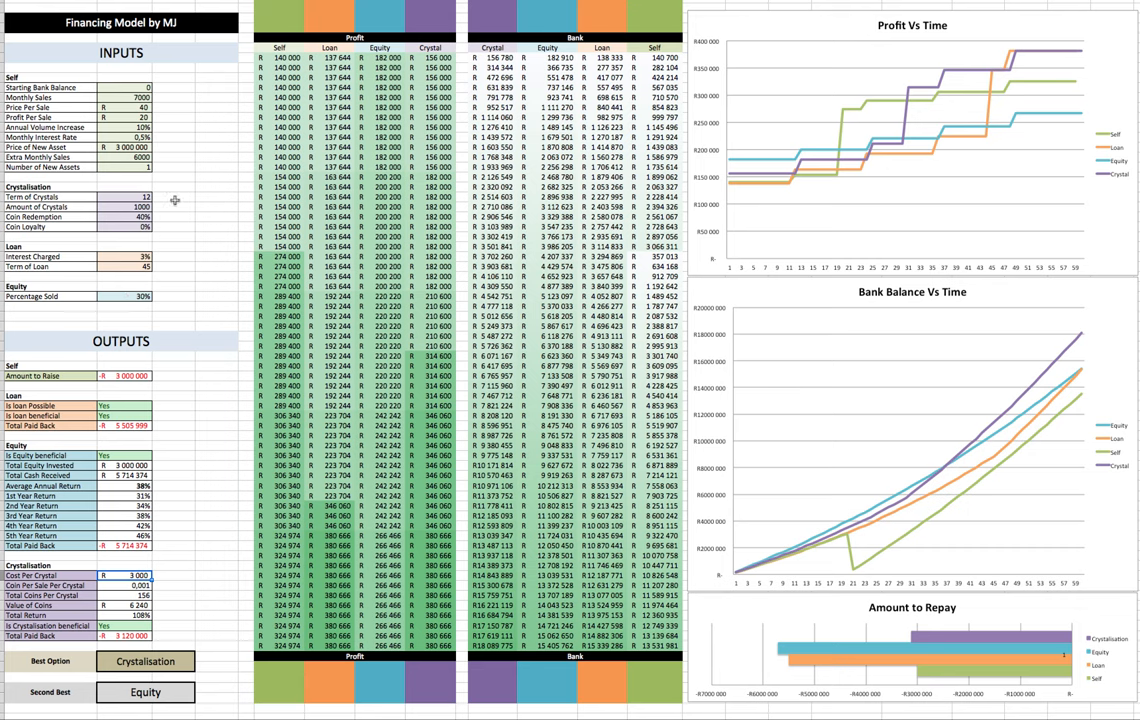
pyautogui.click(130, 226)
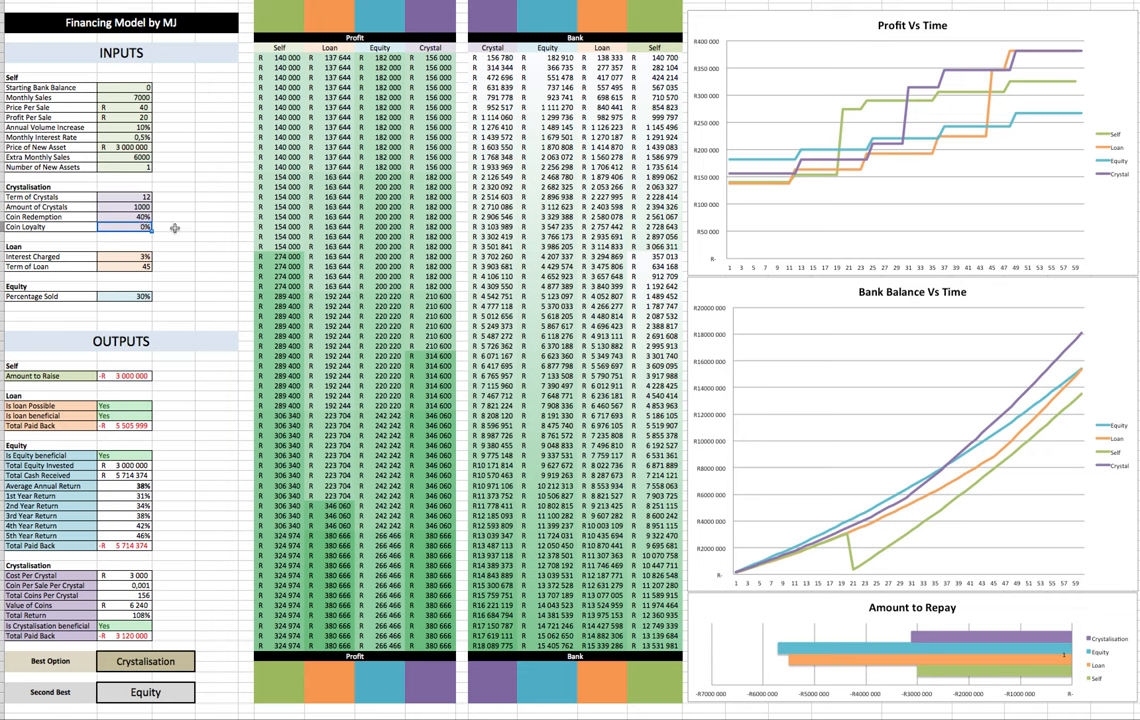
pyautogui.moveTo(252, 318)
pyautogui.write('10')
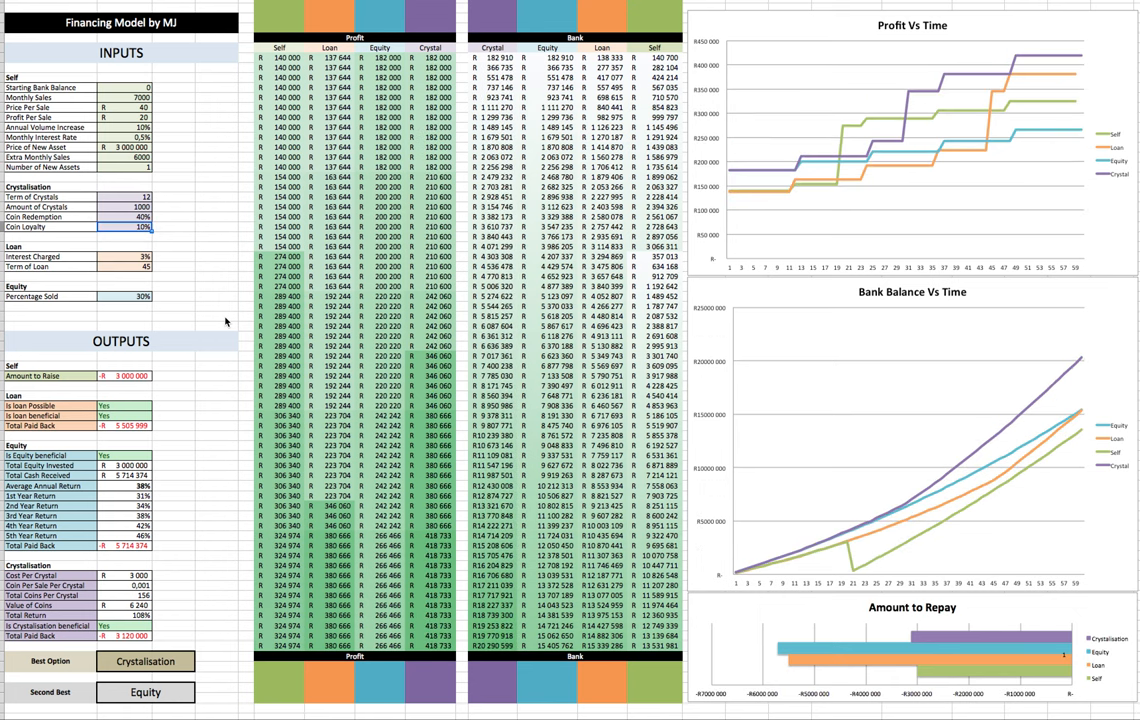
pyautogui.moveTo(44, 318)
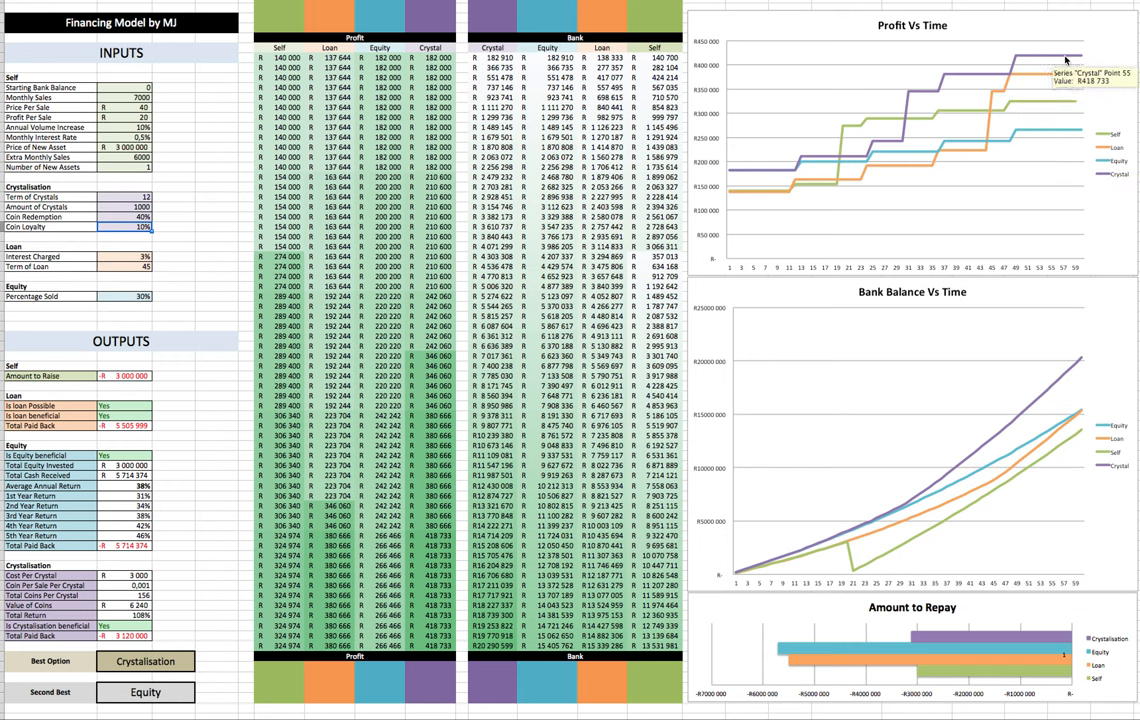
pyautogui.moveTo(1070, 58)
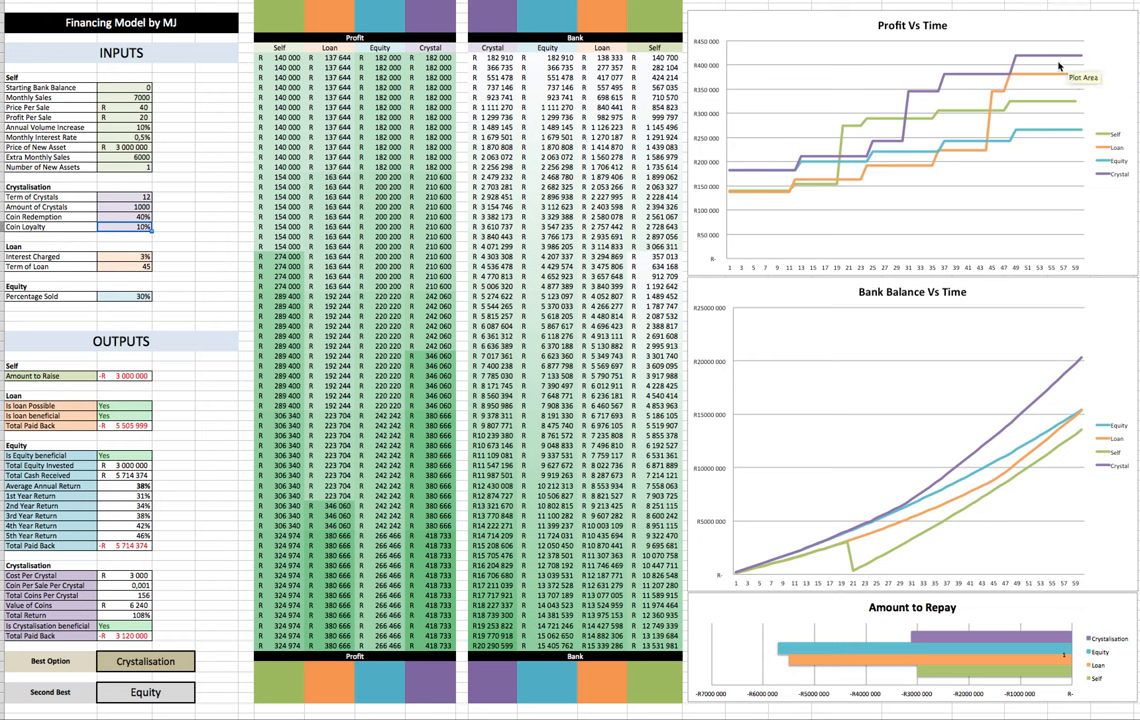
pyautogui.moveTo(976, 340)
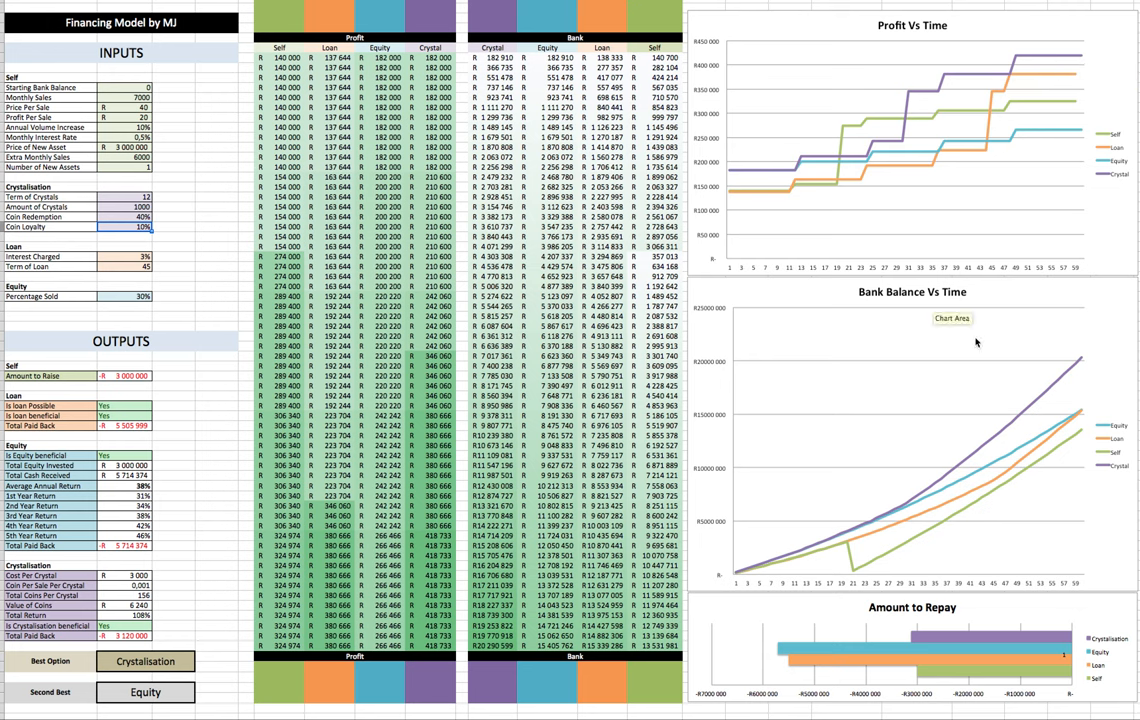
pyautogui.moveTo(1088, 472)
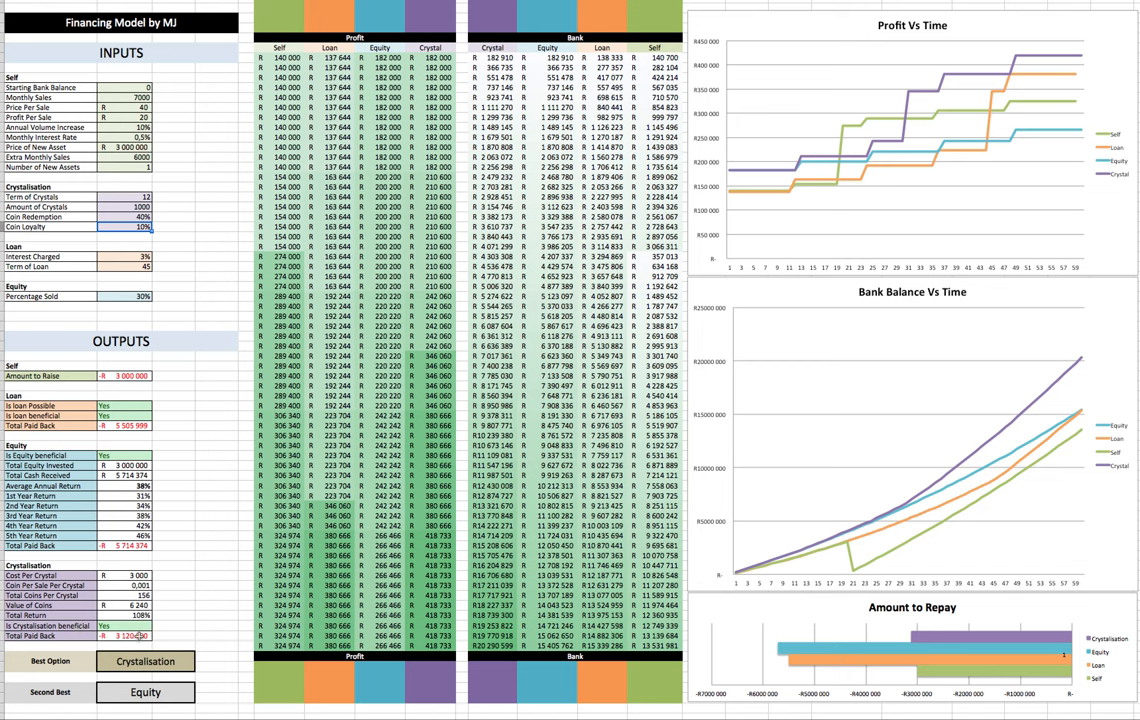
pyautogui.moveTo(148, 636)
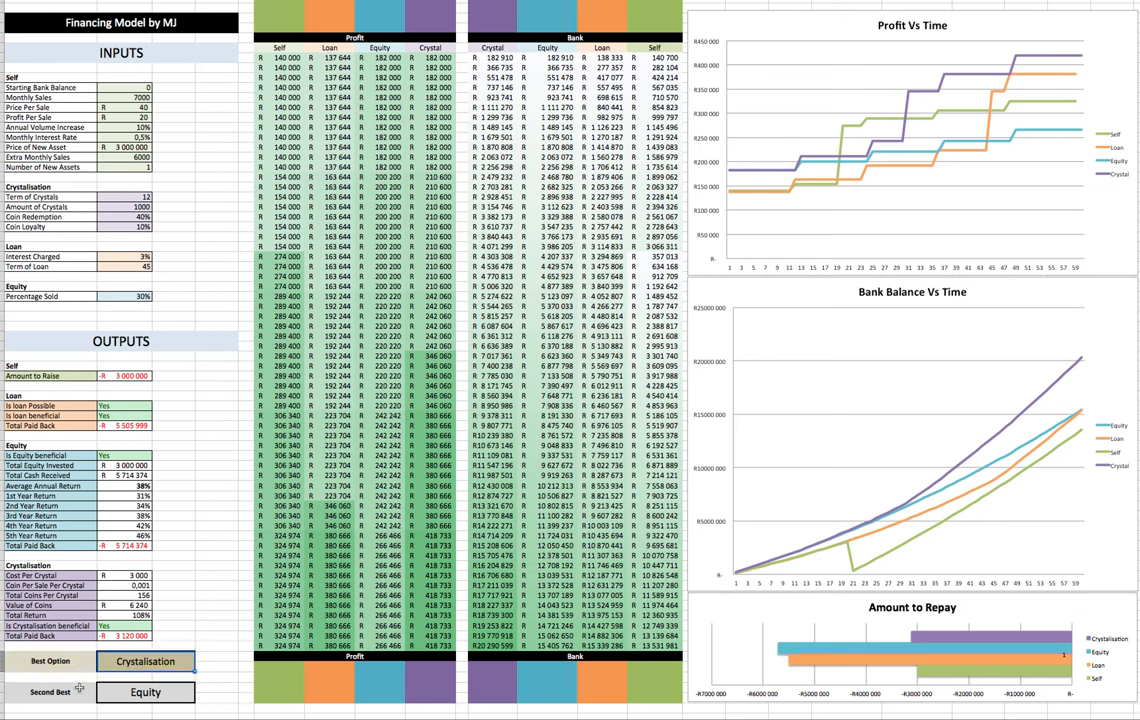
# - Lower the crystallisation percentage input so Crystal profit falls to 26 000
pyautogui.click(150, 692)
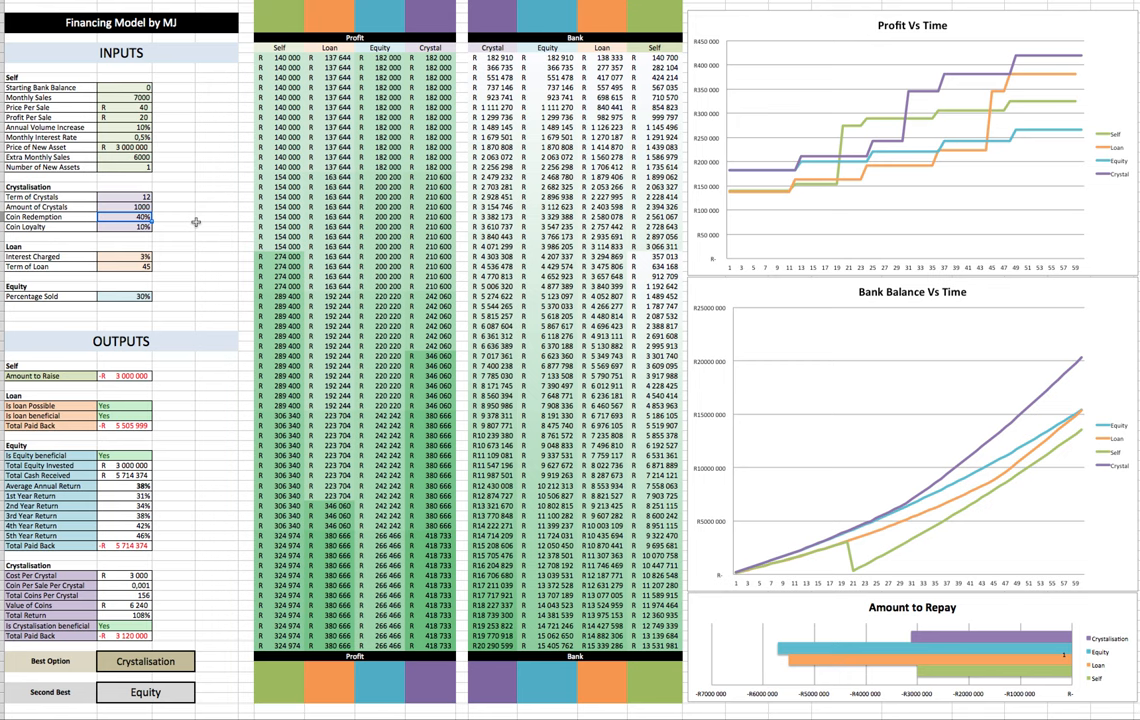
pyautogui.moveTo(176, 224)
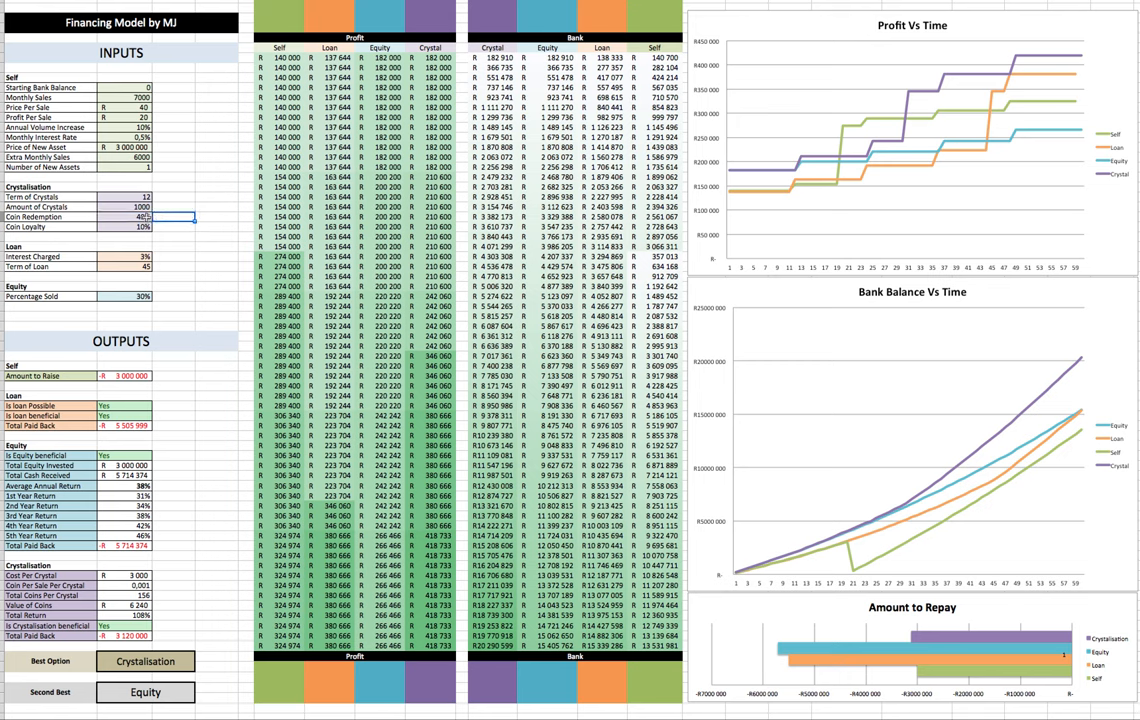
pyautogui.click(144, 216)
pyautogui.write('100')
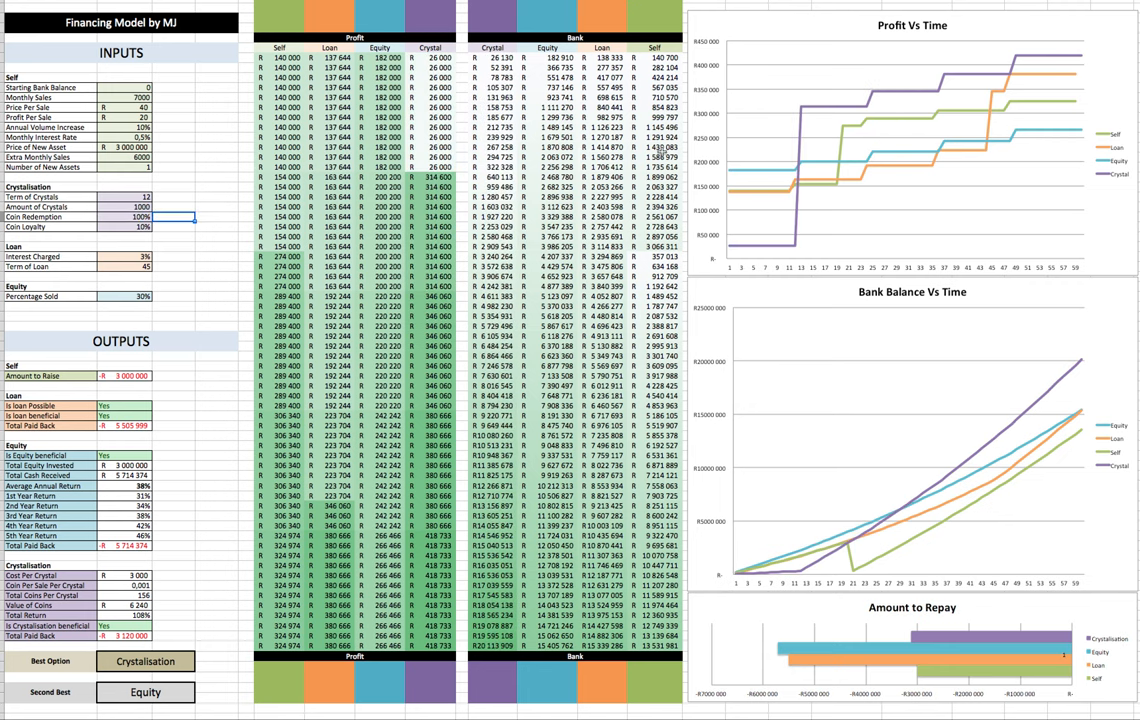
pyautogui.moveTo(730, 252)
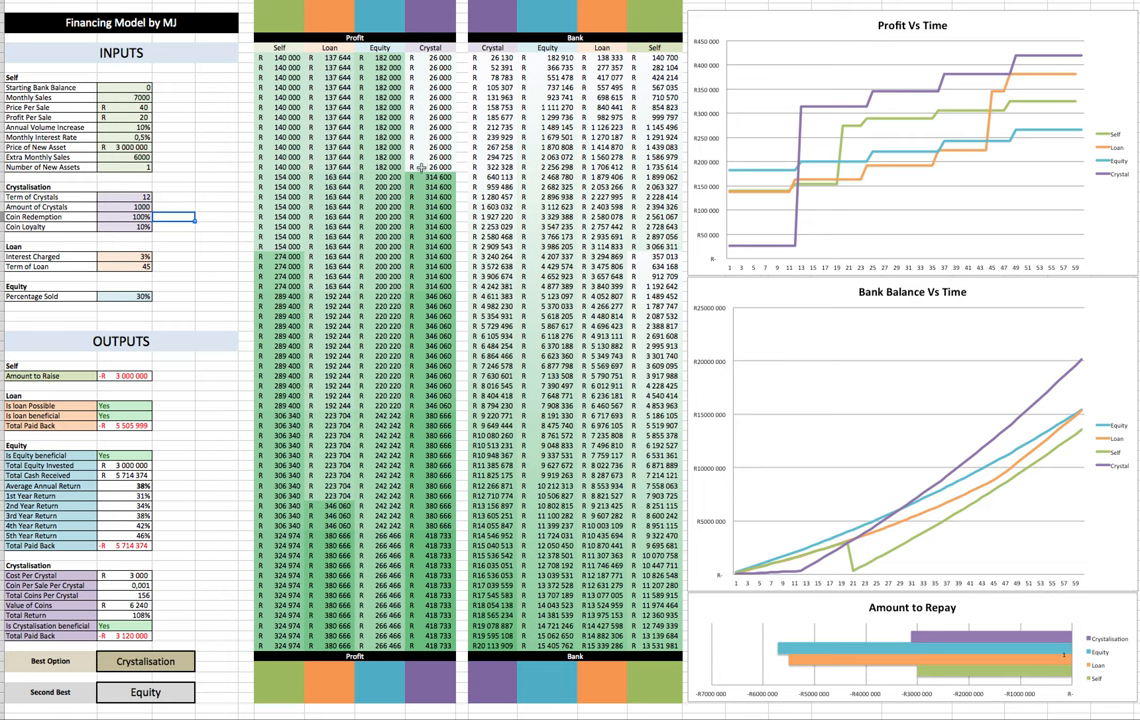
pyautogui.moveTo(780, 264)
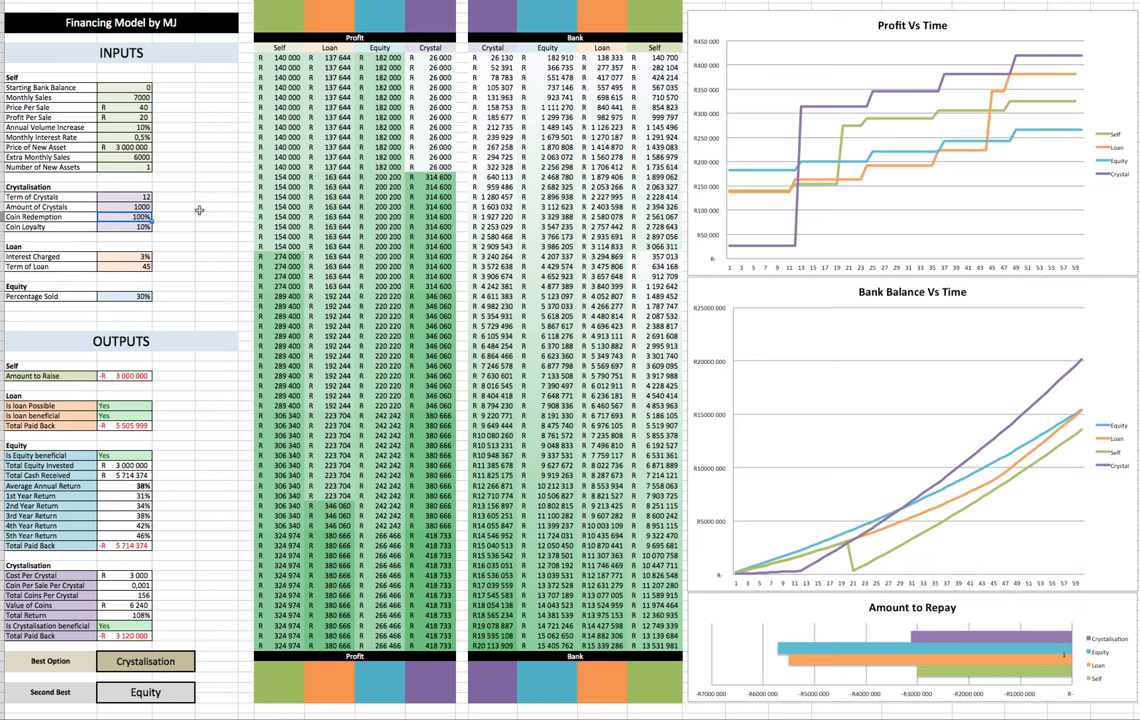
# - Set the crystallisation percentage to 50%, raising Crystal profit to 91 000
pyautogui.write('50%')
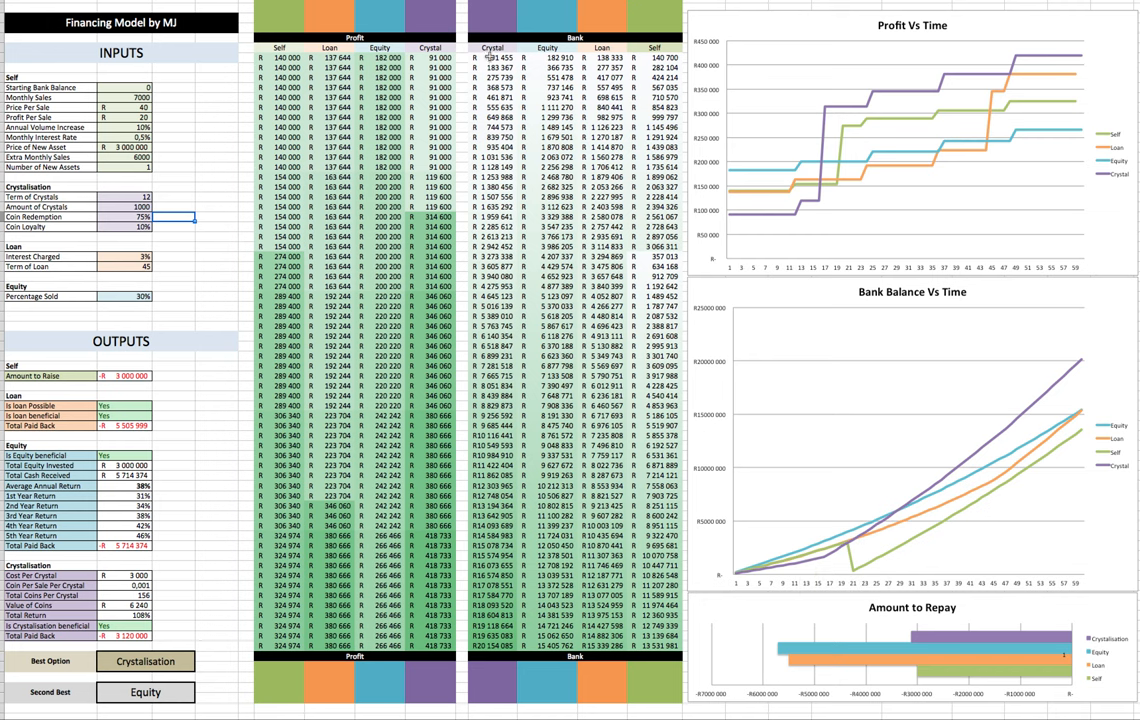
pyautogui.moveTo(802, 516)
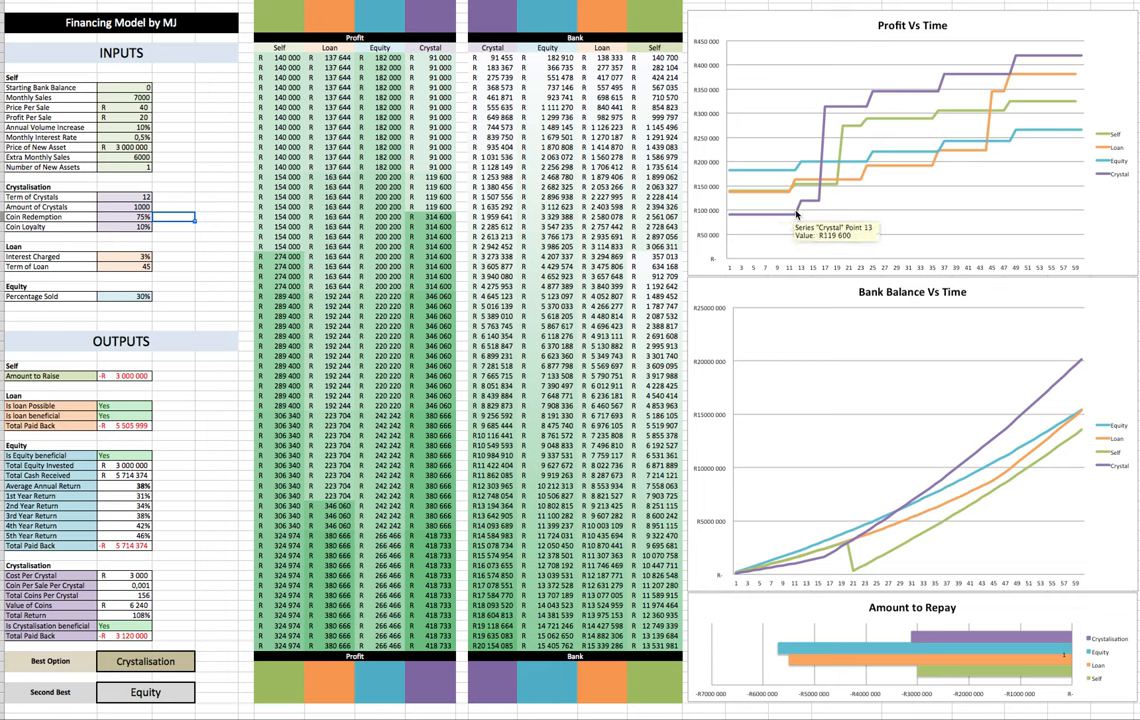
pyautogui.moveTo(794, 218)
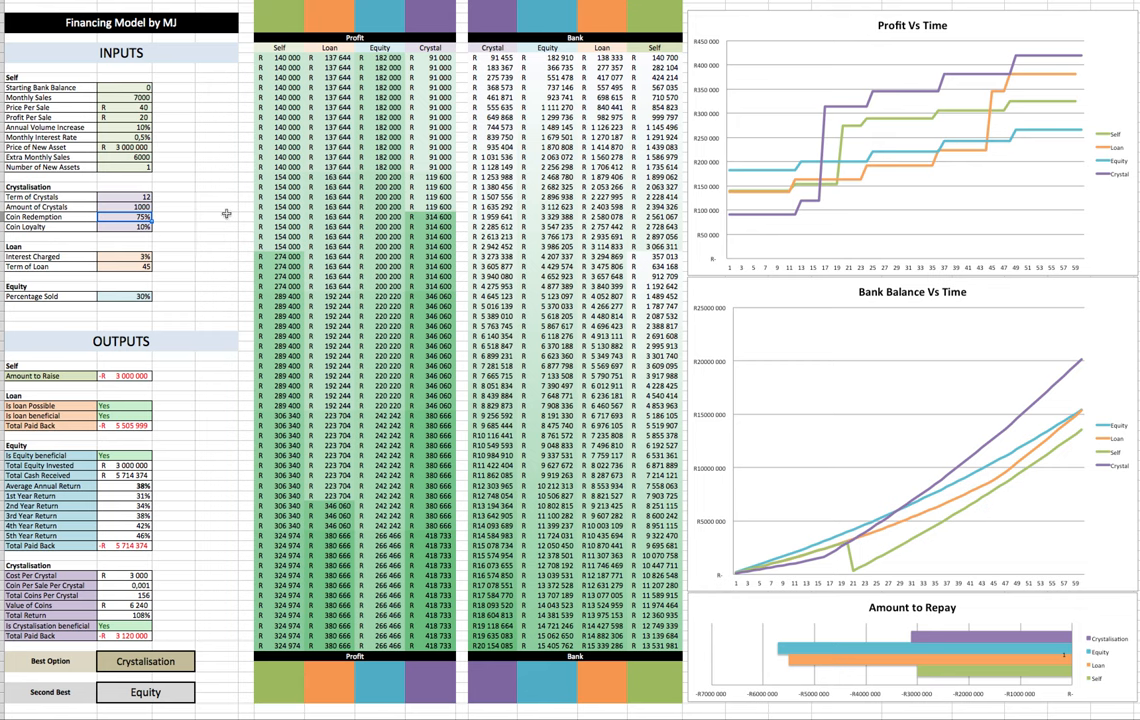
pyautogui.moveTo(752, 328)
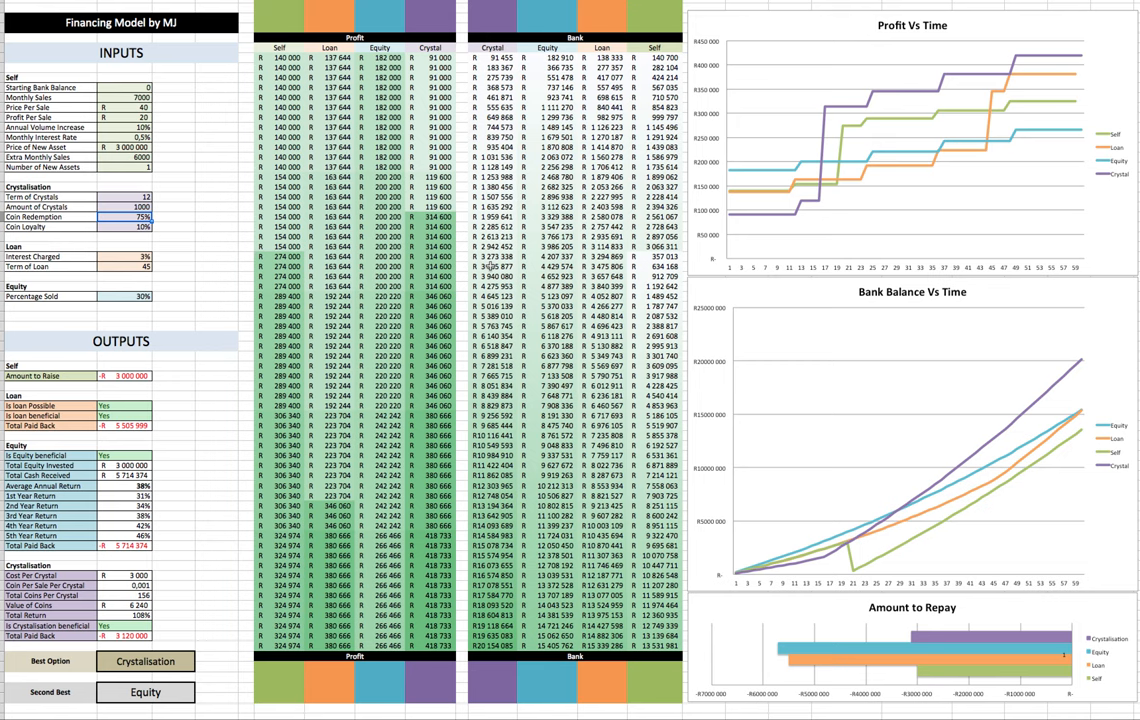
pyautogui.moveTo(1020, 100)
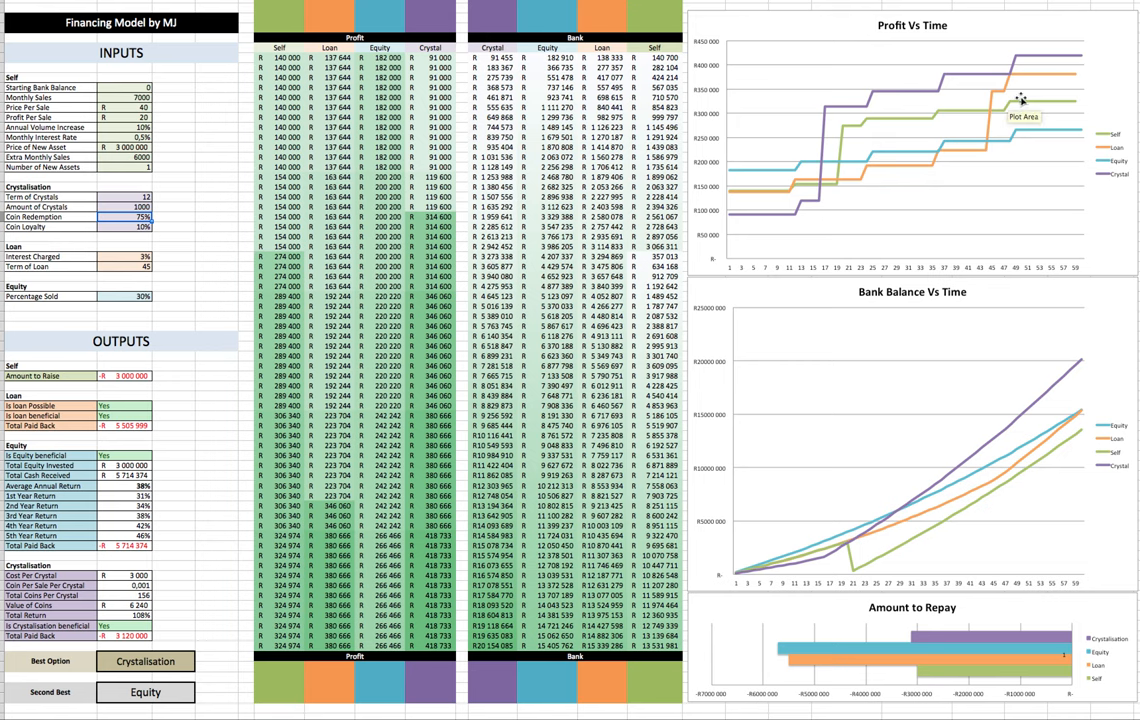
pyautogui.moveTo(880, 708)
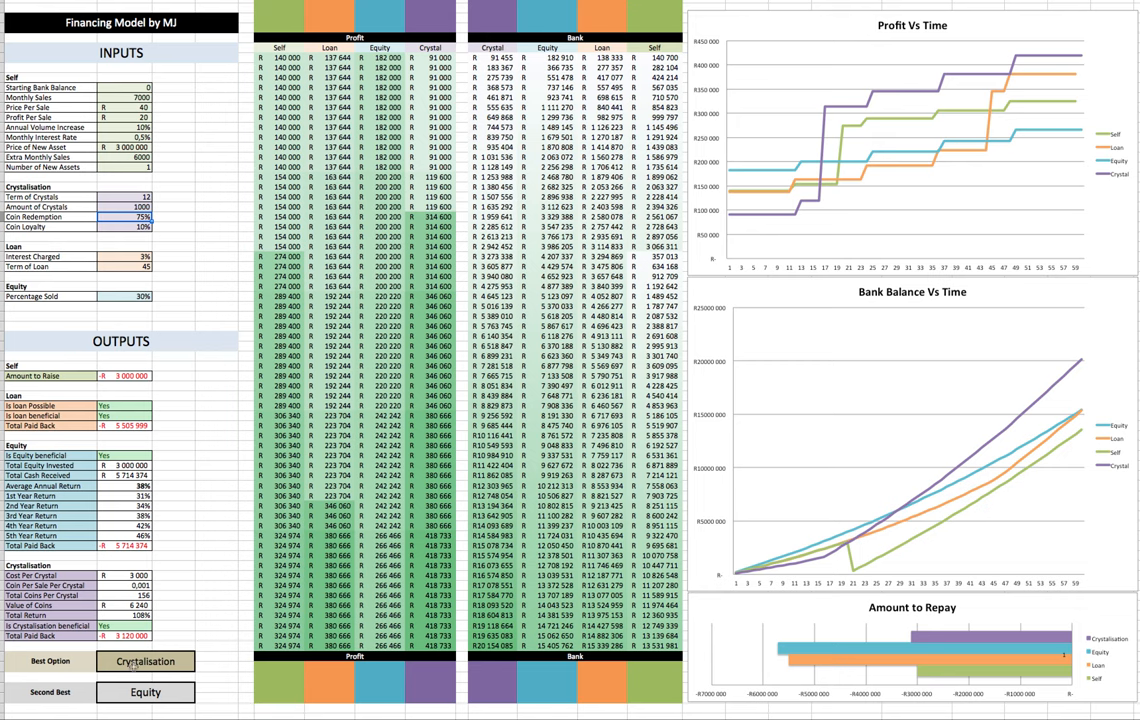
pyautogui.moveTo(140, 662)
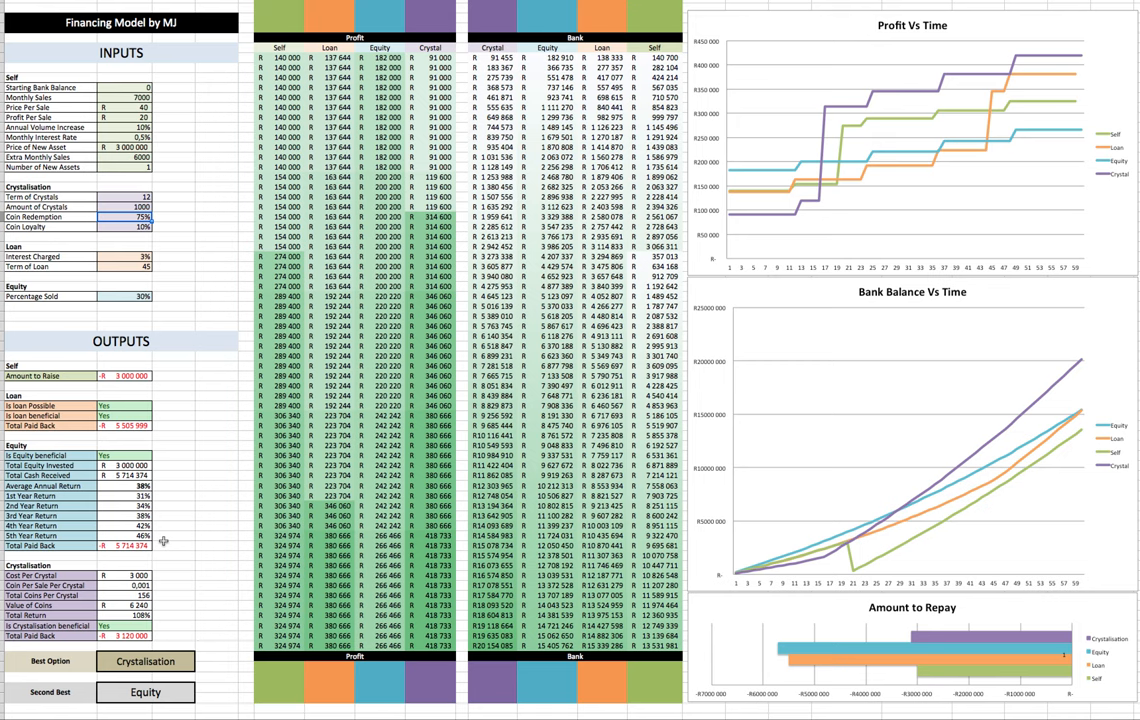
pyautogui.moveTo(180, 376)
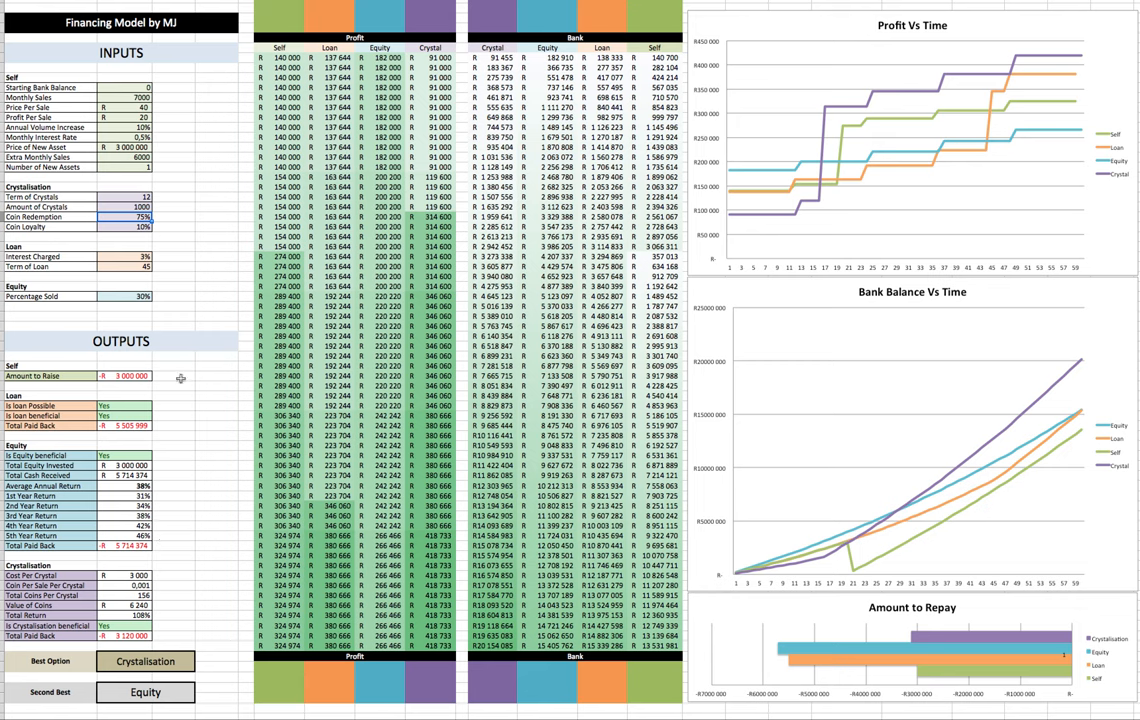
pyautogui.moveTo(152, 660)
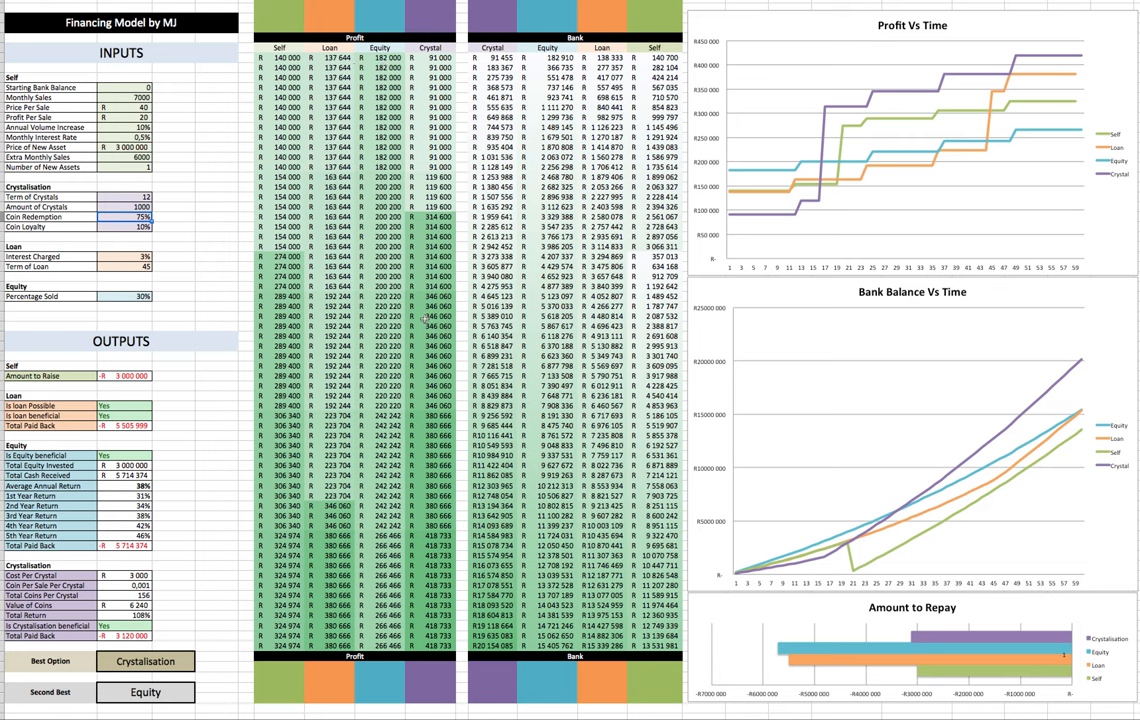
pyautogui.moveTo(752, 452)
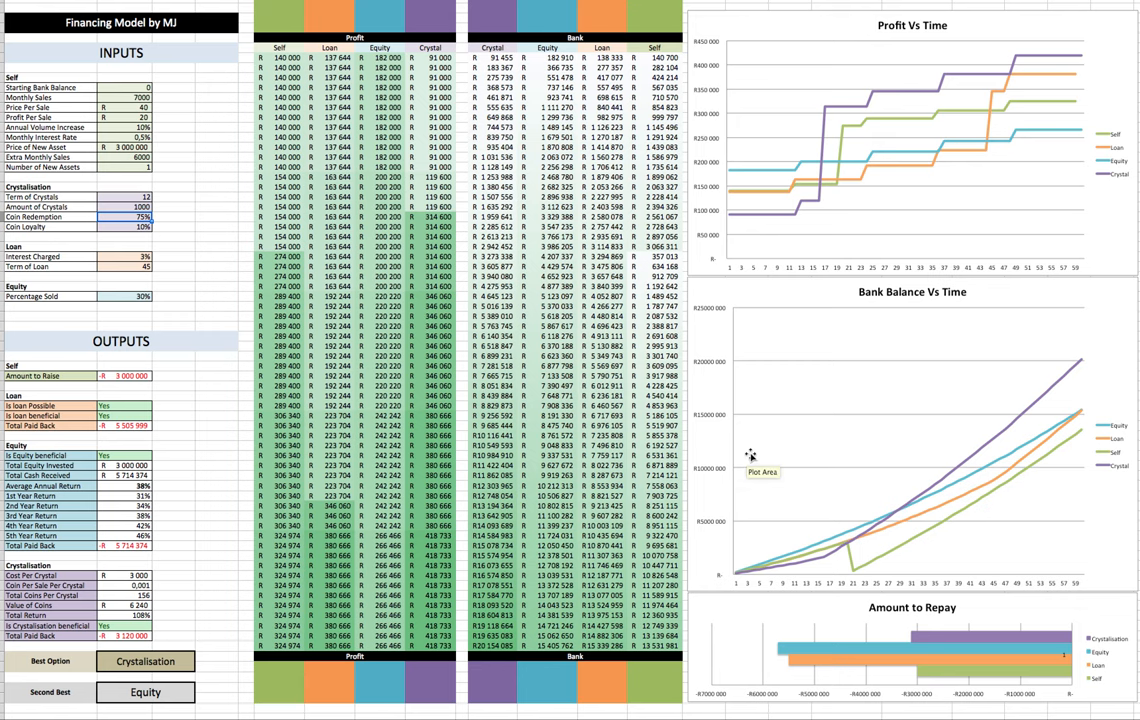